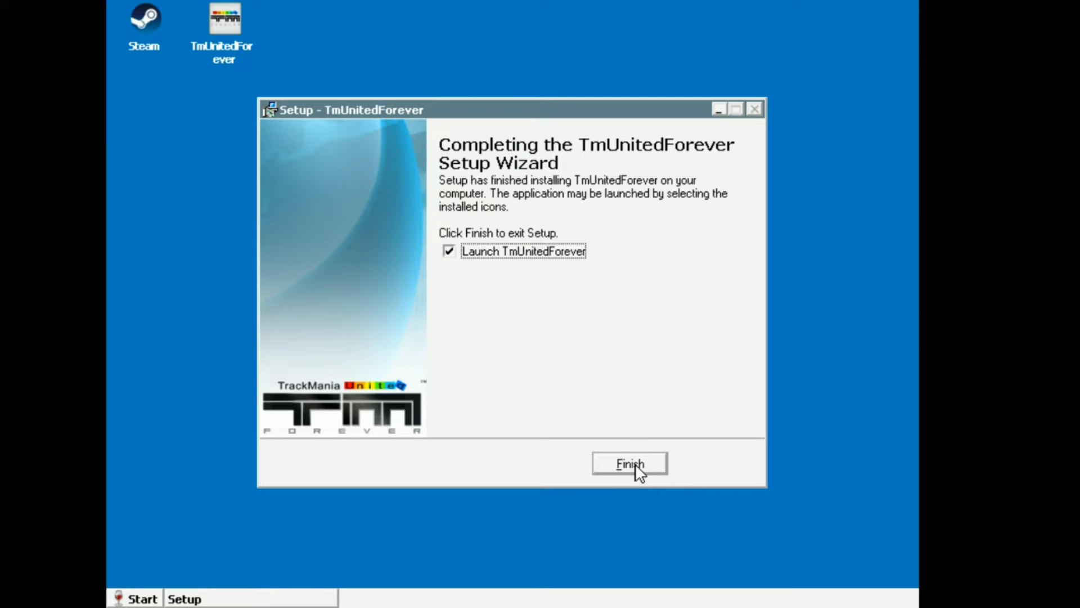
Finish the TrackMania United Forever install with Launch left checked.
{"action": "left_click", "coordinate": [629, 463]}
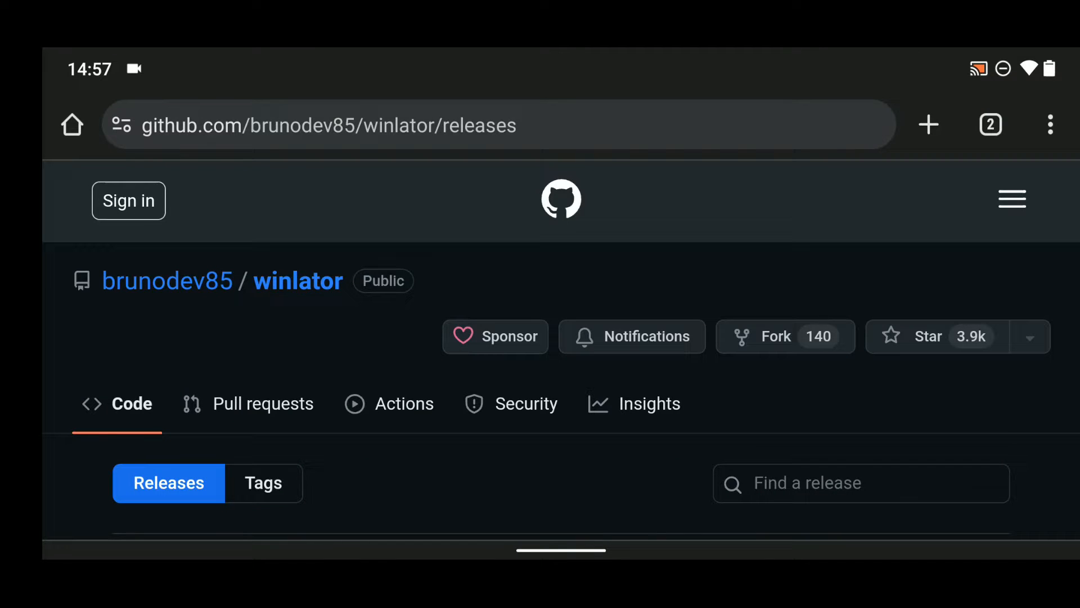
Download Winlator_5.0.apk again from the Winlator 5.0 release assets.
{"action": "scroll", "scroll_direction": "down", "scroll_amount": 3}
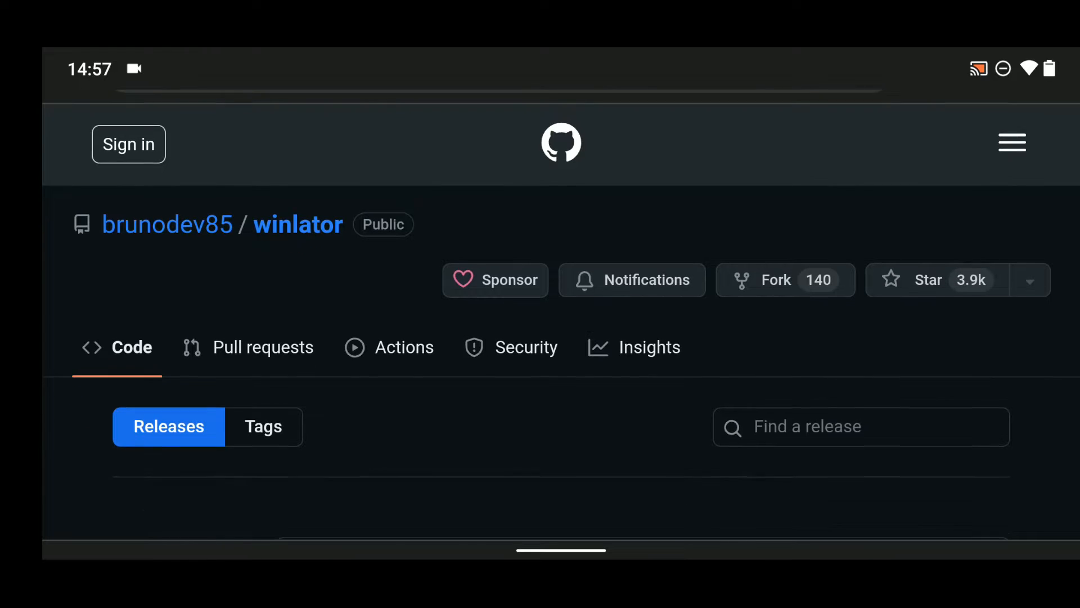
{"action": "scroll", "scroll_direction": "down", "scroll_amount": 3}
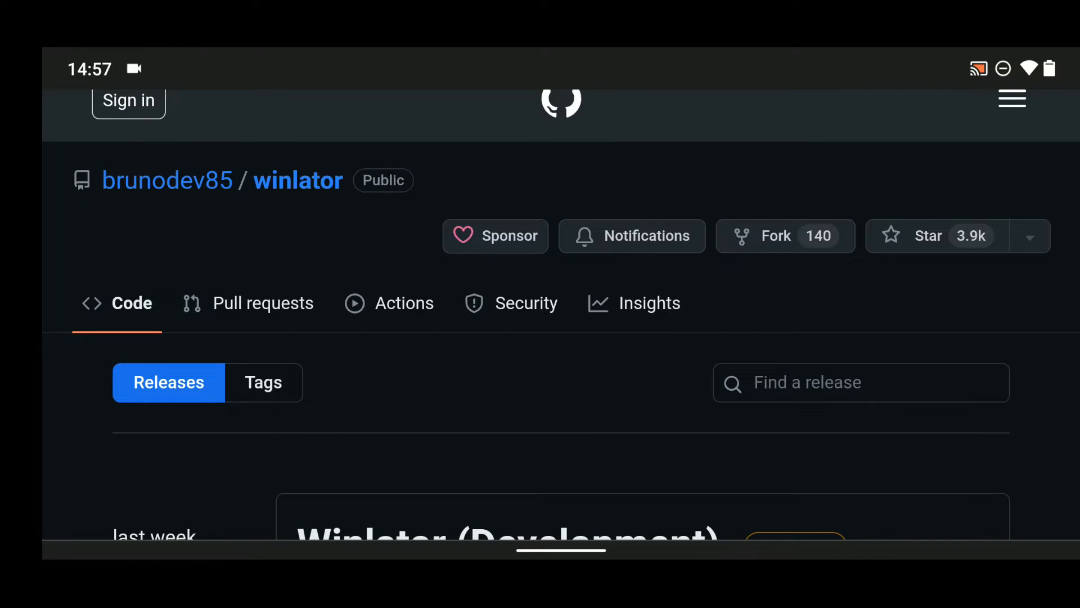
{"action": "scroll", "scroll_direction": "down", "scroll_amount": 3}
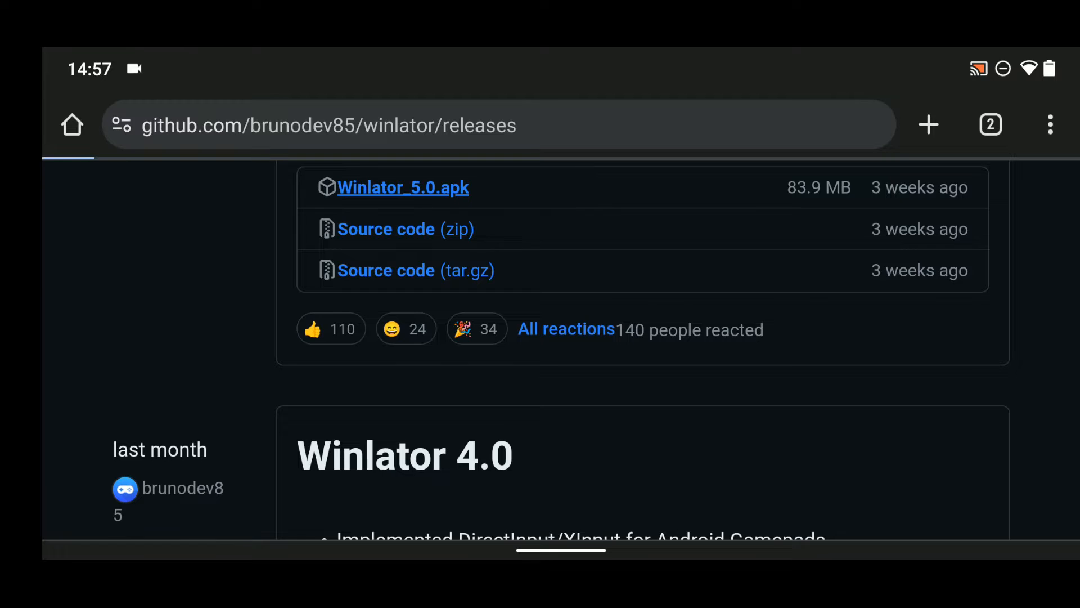
{"action": "left_click", "coordinate": [403, 187]}
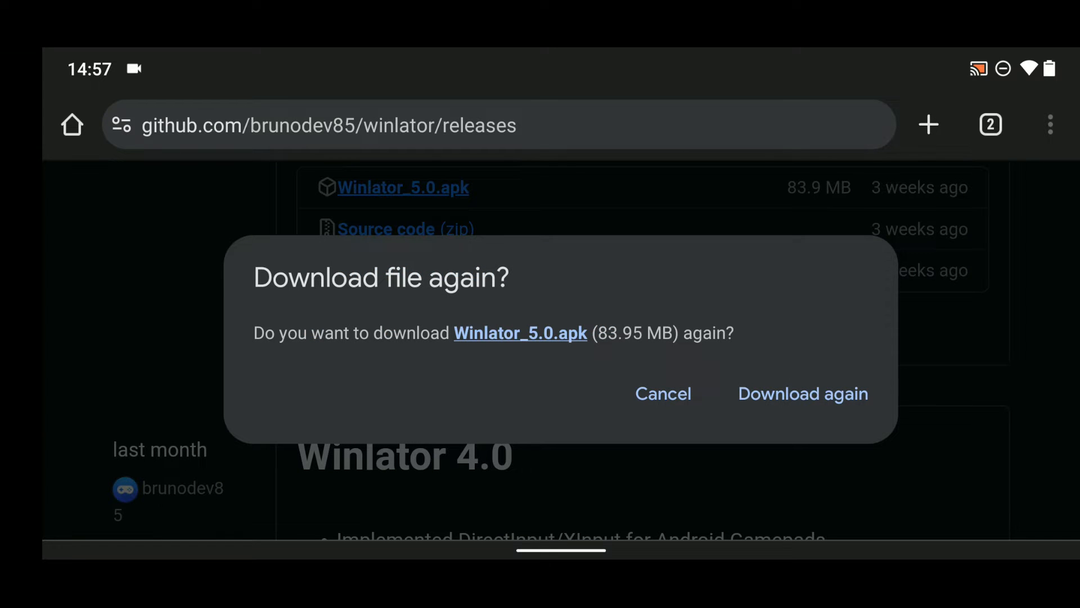
{"action": "left_click", "coordinate": [803, 393]}
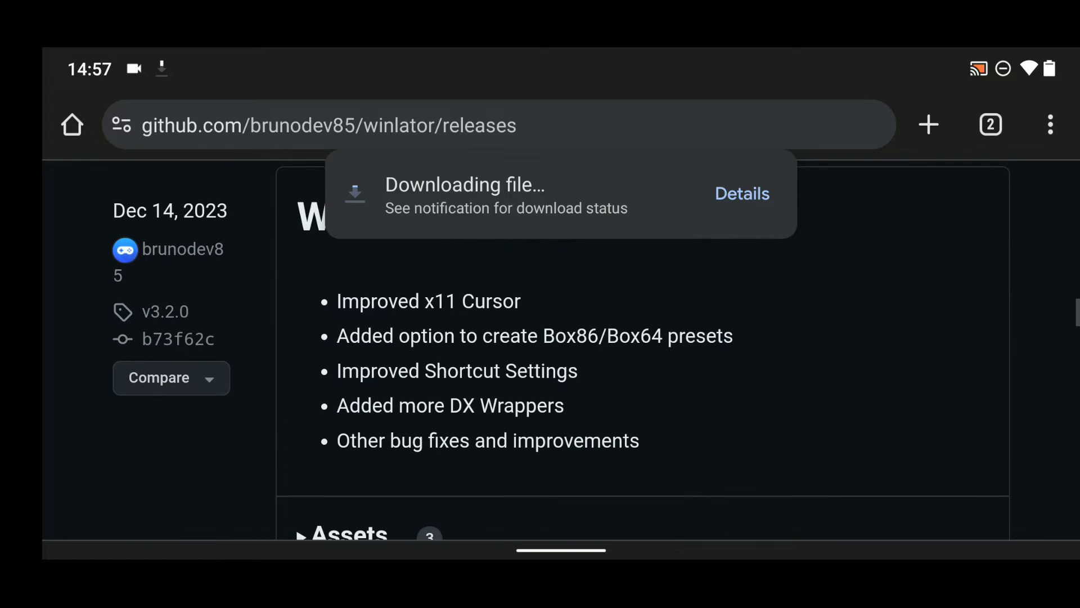
{"action": "scroll", "scroll_direction": "down", "scroll_amount": 3}
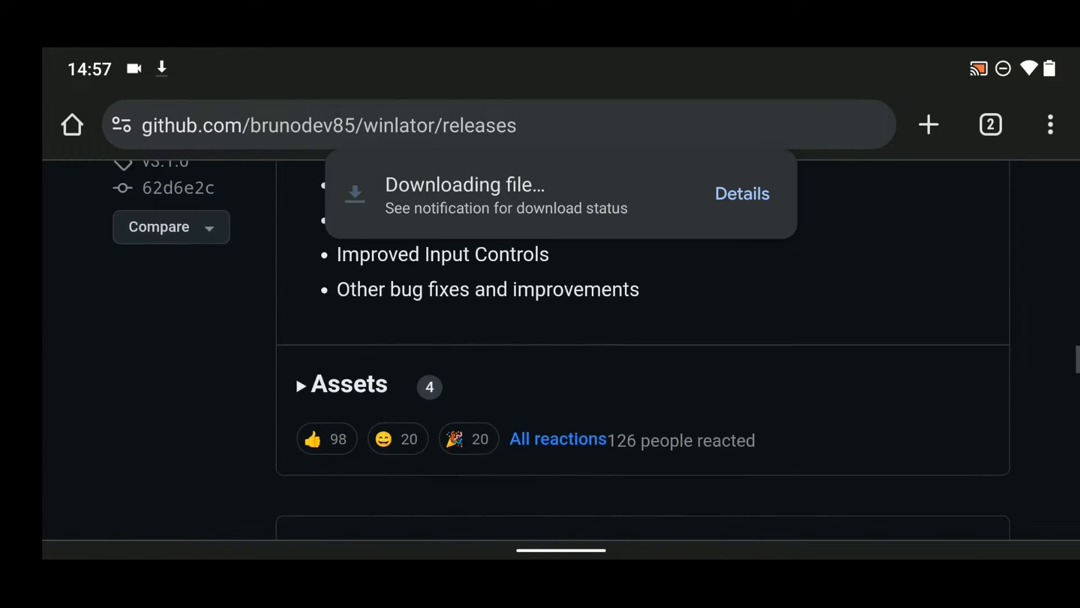
{"action": "left_click", "coordinate": [342, 384]}
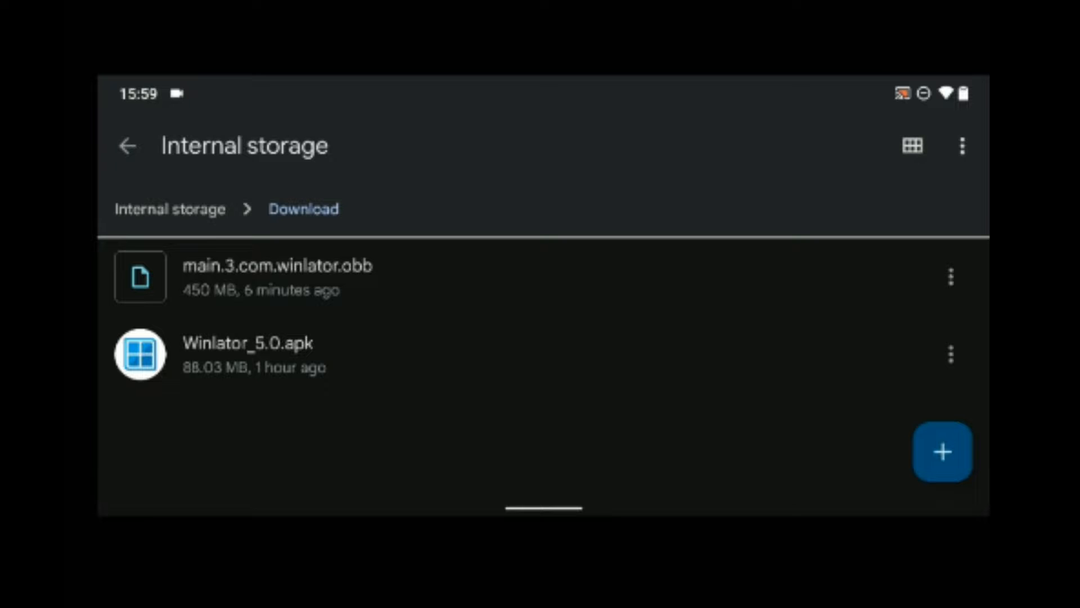
Install Winlator from Winlator_5.0.apk in the Download folder.
{"action": "left_click", "coordinate": [245, 343]}
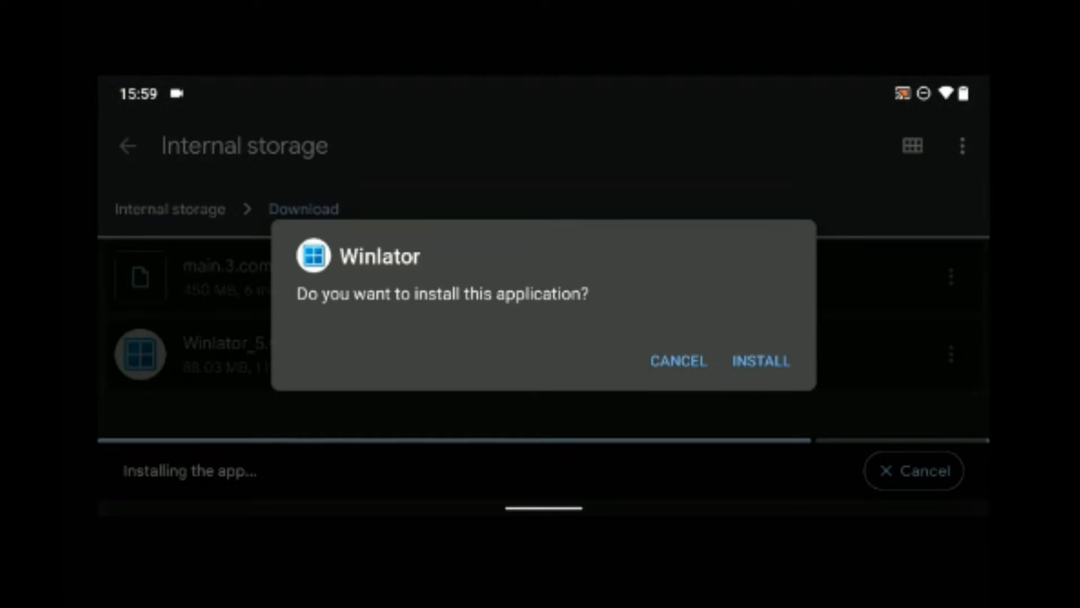
{"action": "left_click", "coordinate": [760, 360]}
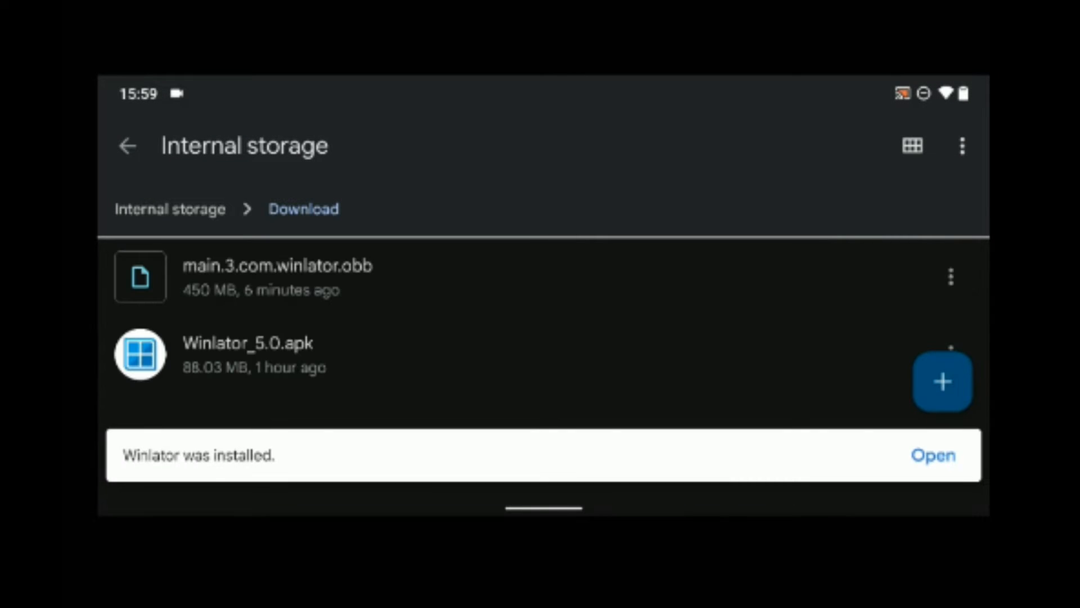
Copy main.3.com.winlator.obb into Internal storage > Android > obb, creating a com.winlator folder.
{"action": "left_click", "coordinate": [952, 277]}
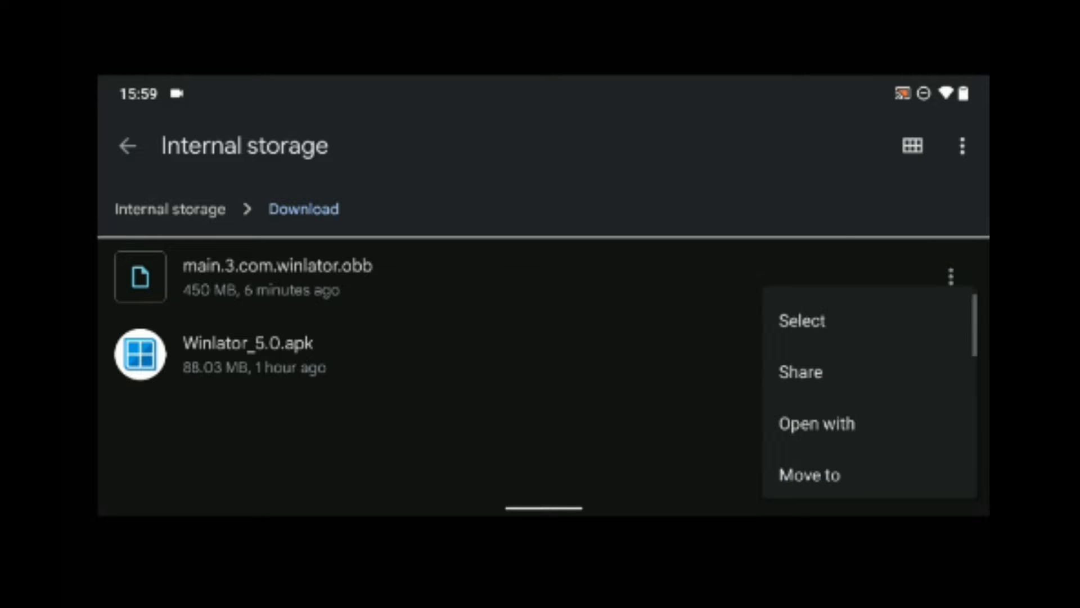
{"action": "left_click", "coordinate": [801, 319]}
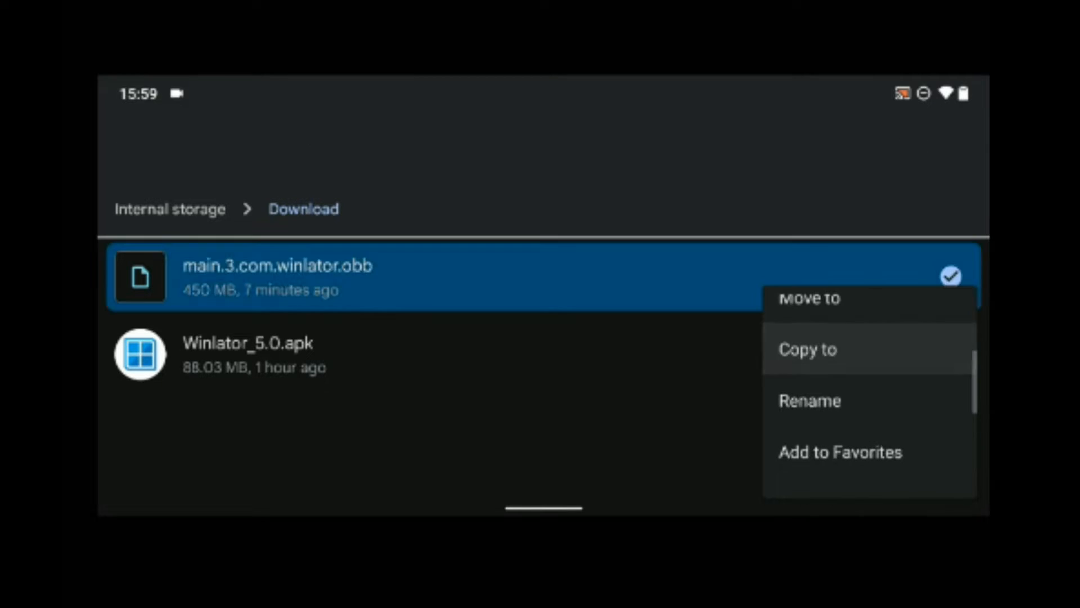
{"action": "left_click", "coordinate": [808, 350]}
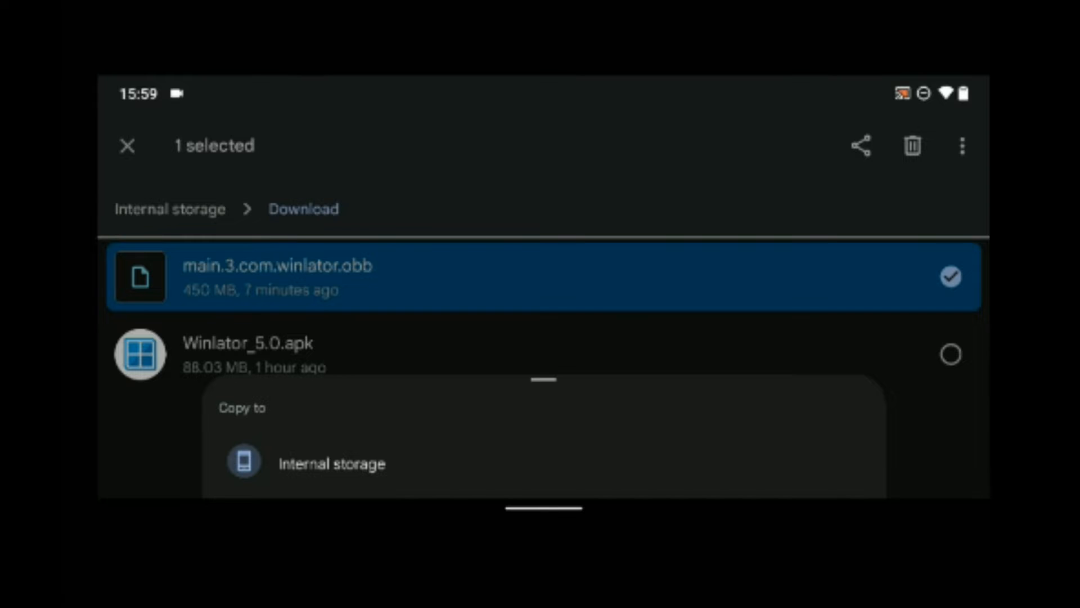
{"action": "left_click", "coordinate": [331, 463]}
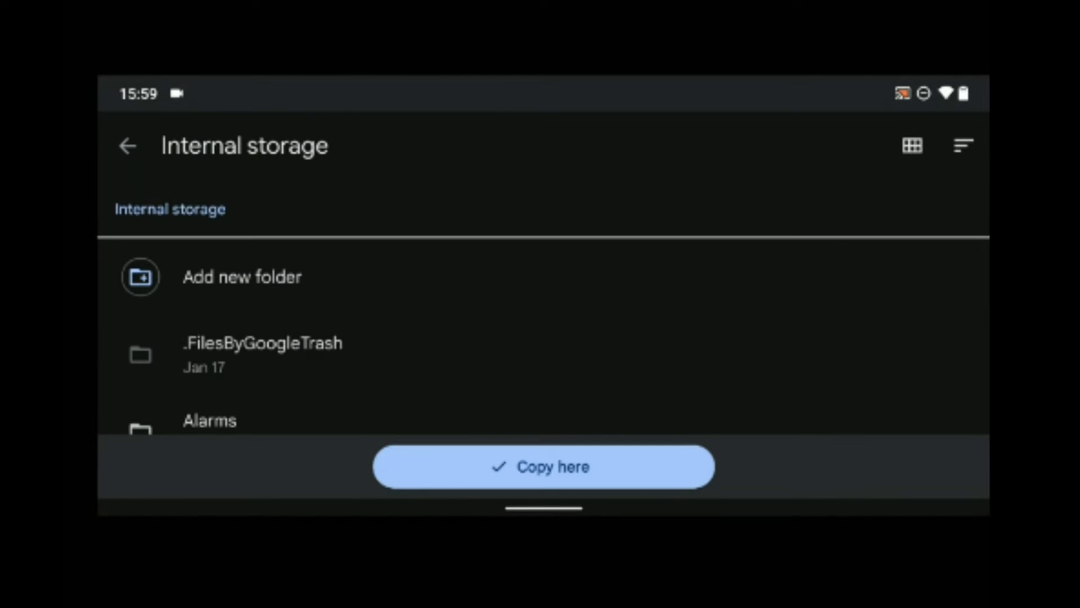
{"action": "scroll", "scroll_direction": "down", "scroll_amount": 3}
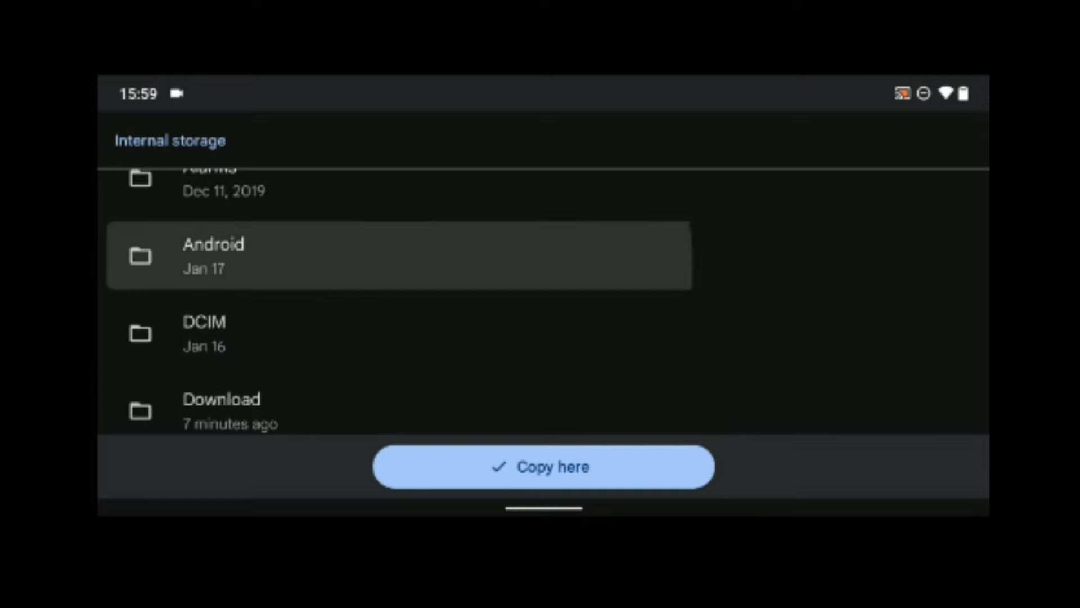
{"action": "left_click", "coordinate": [213, 256]}
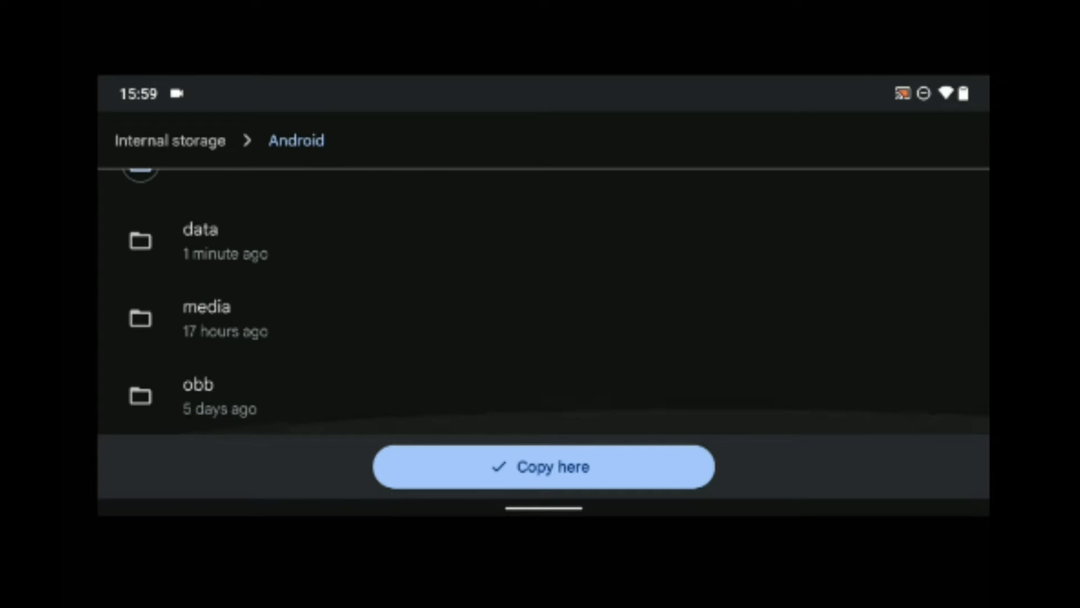
{"action": "left_click", "coordinate": [197, 396]}
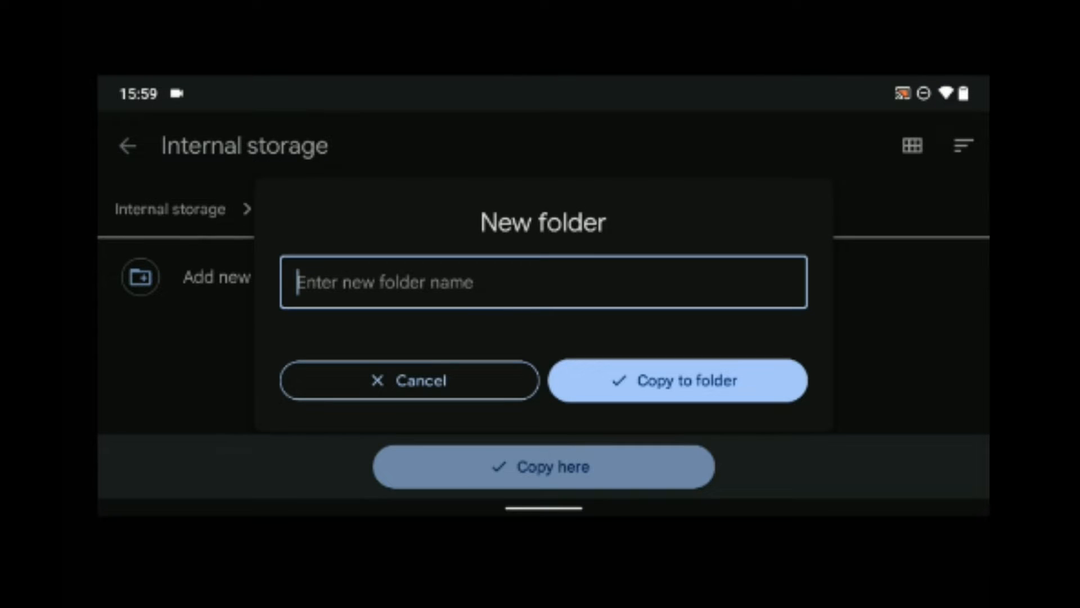
{"action": "type", "text": "co"}
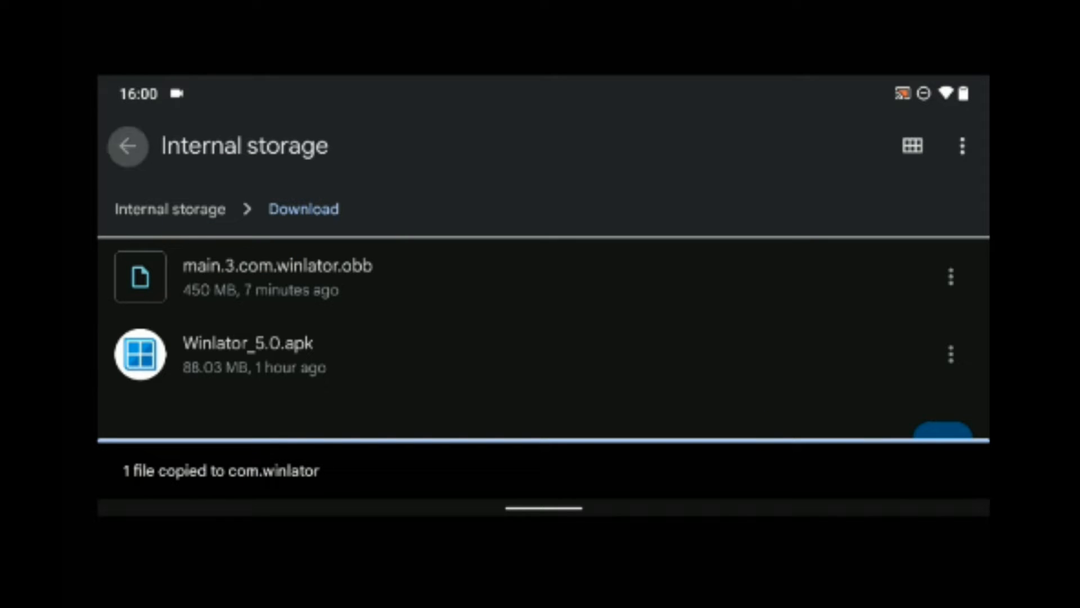
Browse Internal storage > Android > obb > com.winlator to verify the copied obb.
{"action": "left_click", "coordinate": [128, 145]}
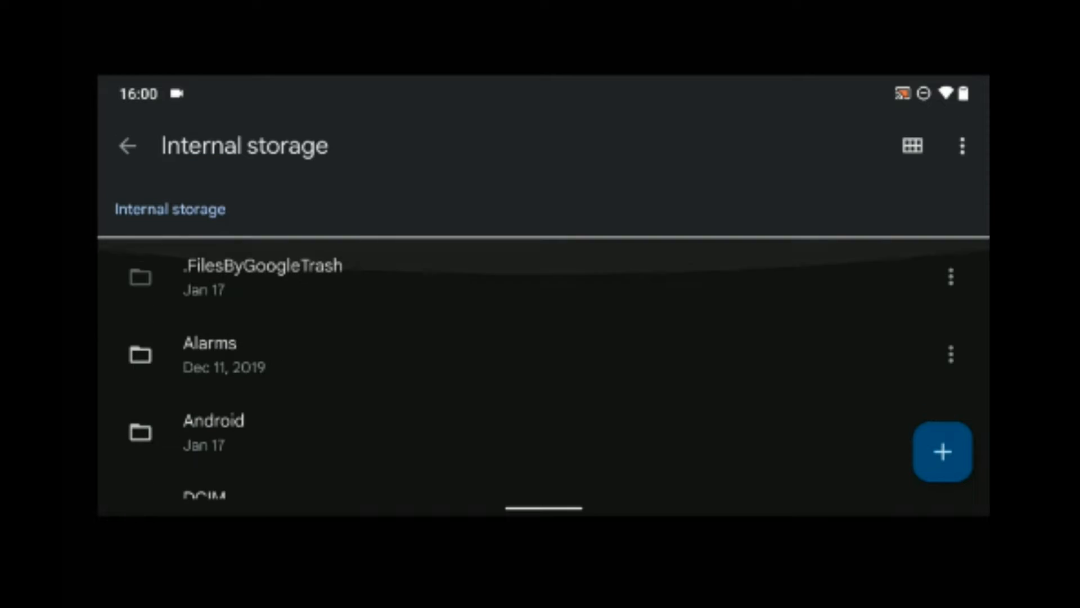
{"action": "left_click", "coordinate": [214, 420]}
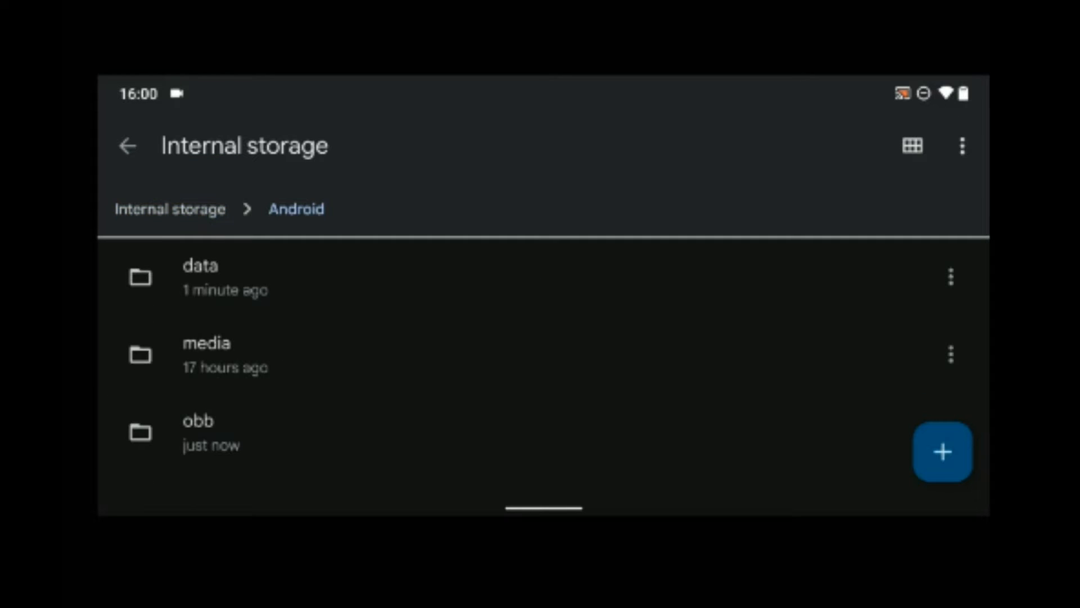
{"action": "left_click", "coordinate": [198, 432]}
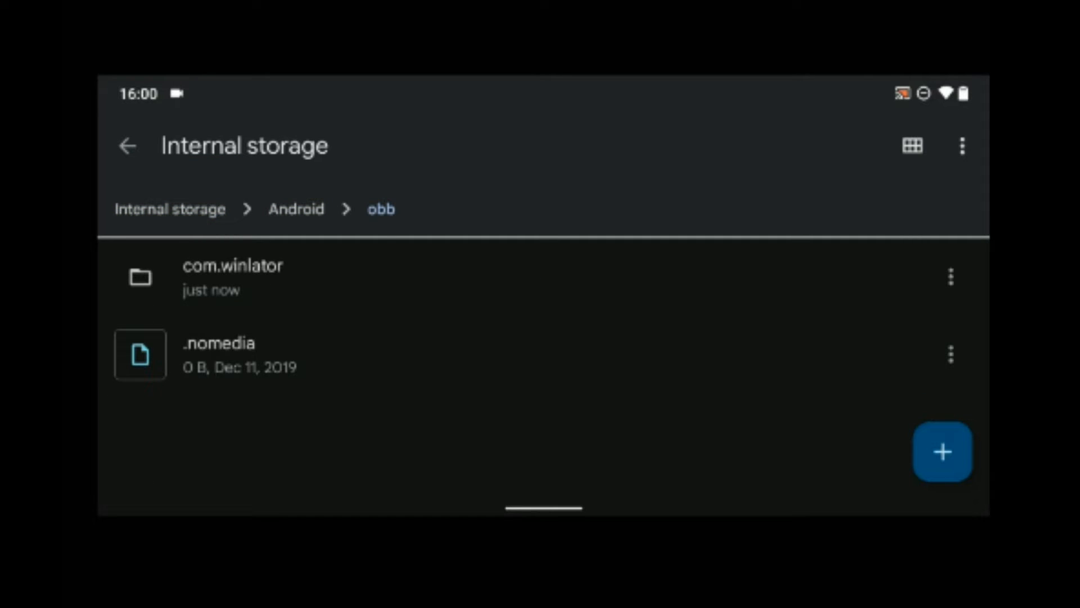
{"action": "left_click", "coordinate": [233, 265]}
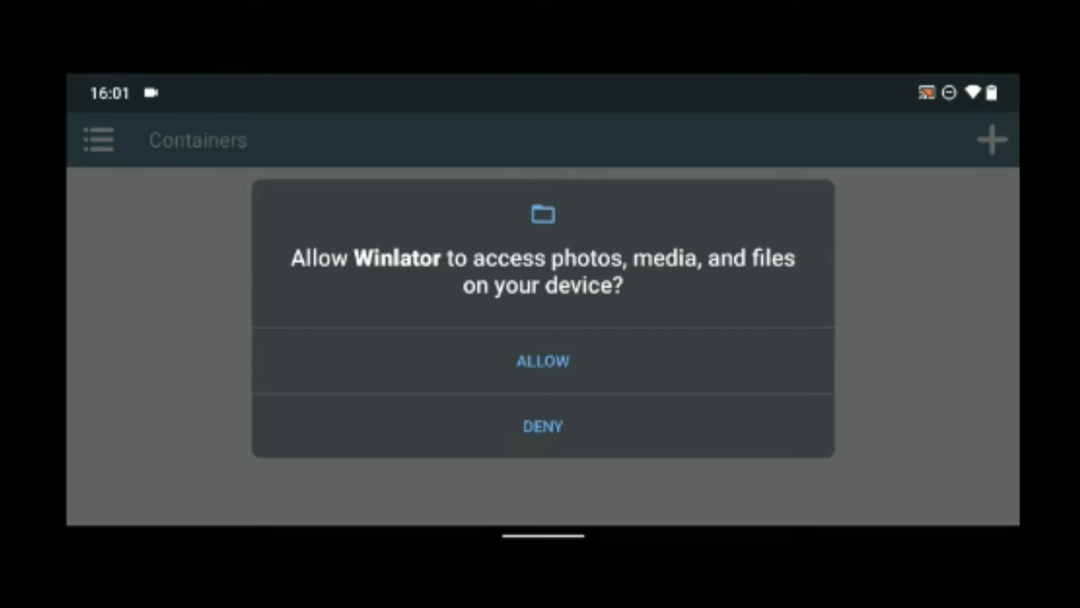
Grant Winlator file access so its empty Containers screen appears.
{"action": "left_click", "coordinate": [542, 361]}
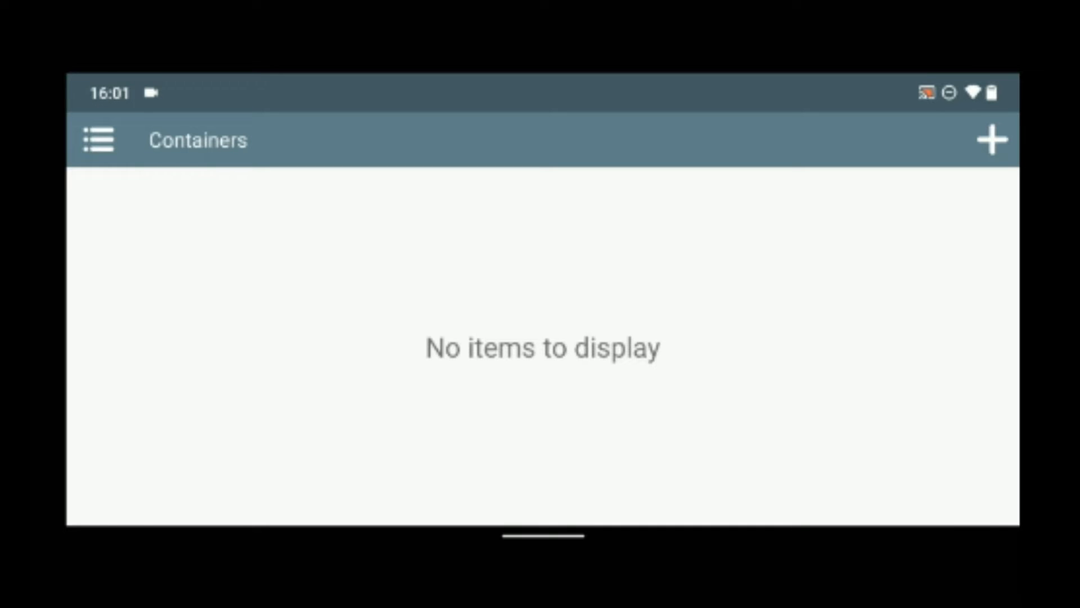
Start a new container with 800x600, Turnip + Zink driver and DXVK 2.2 wrapper.
{"action": "left_click", "coordinate": [992, 139]}
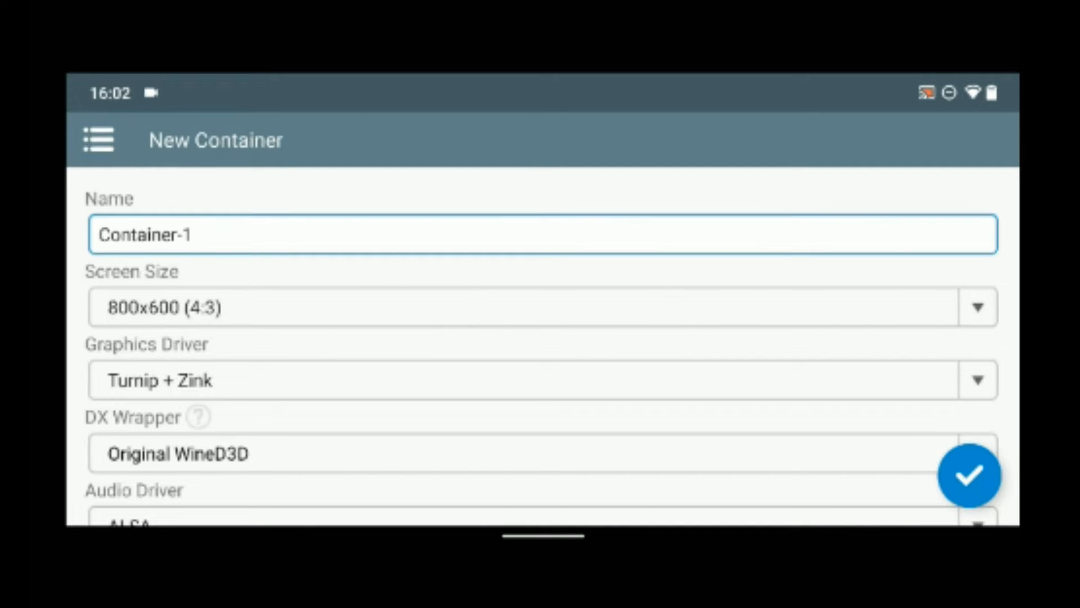
{"action": "left_click", "coordinate": [540, 234]}
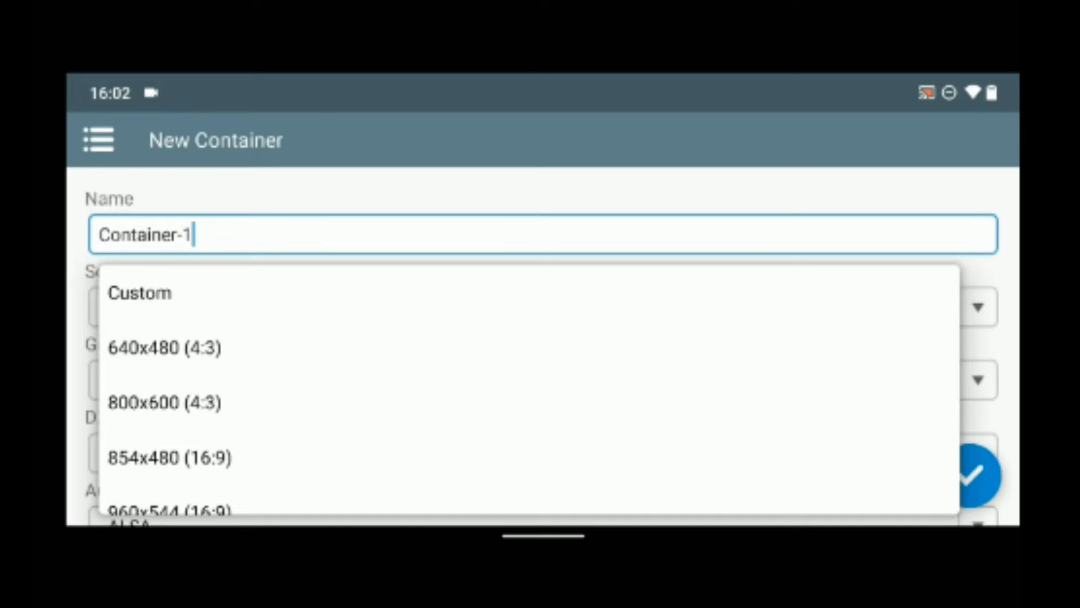
{"action": "left_click", "coordinate": [164, 402]}
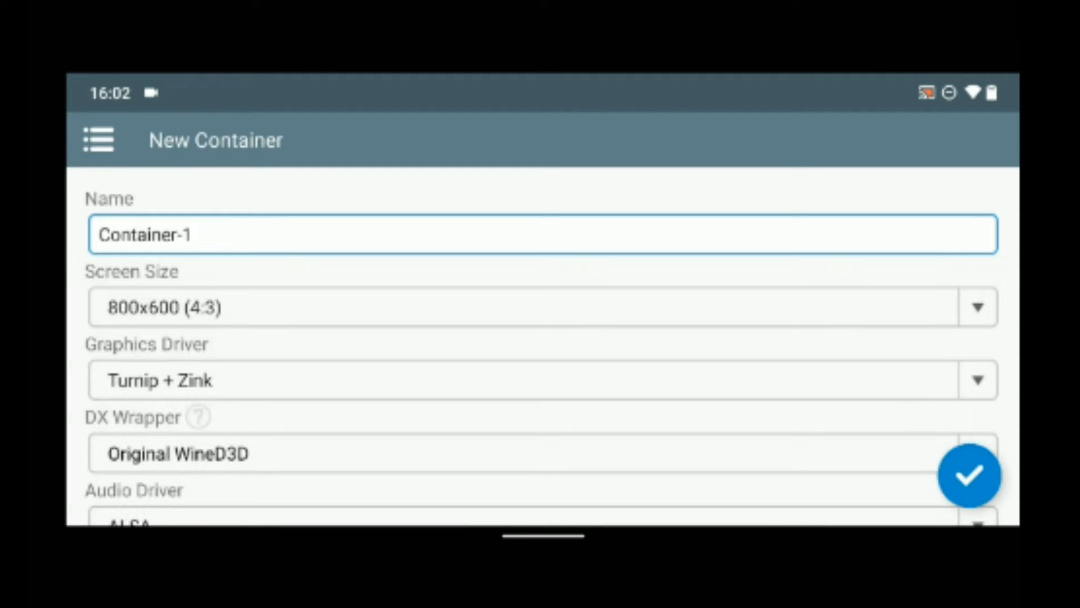
{"action": "left_click", "coordinate": [530, 380]}
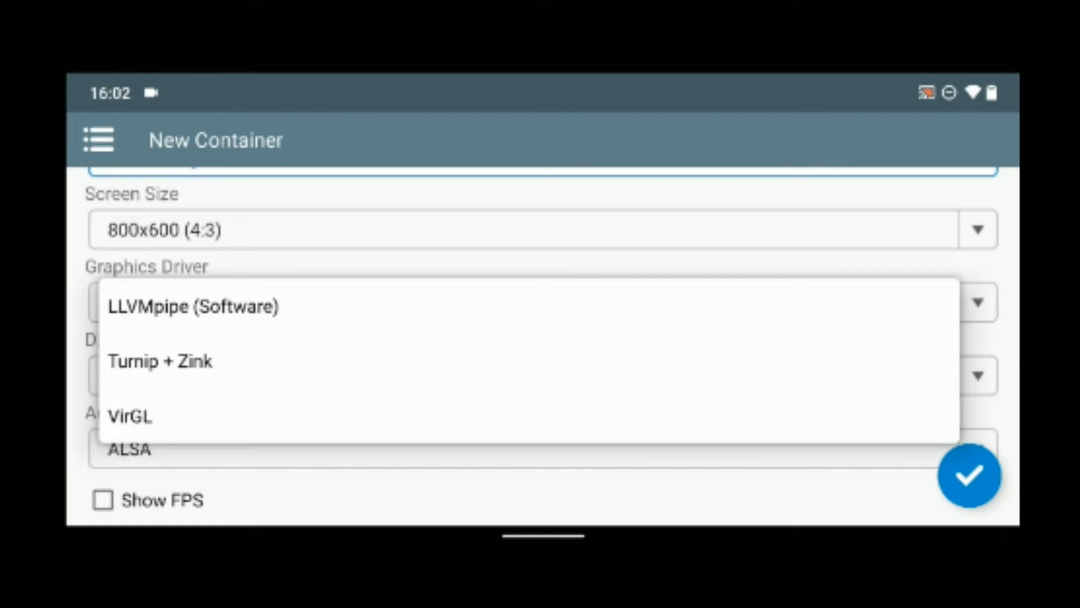
{"action": "left_click", "coordinate": [159, 361]}
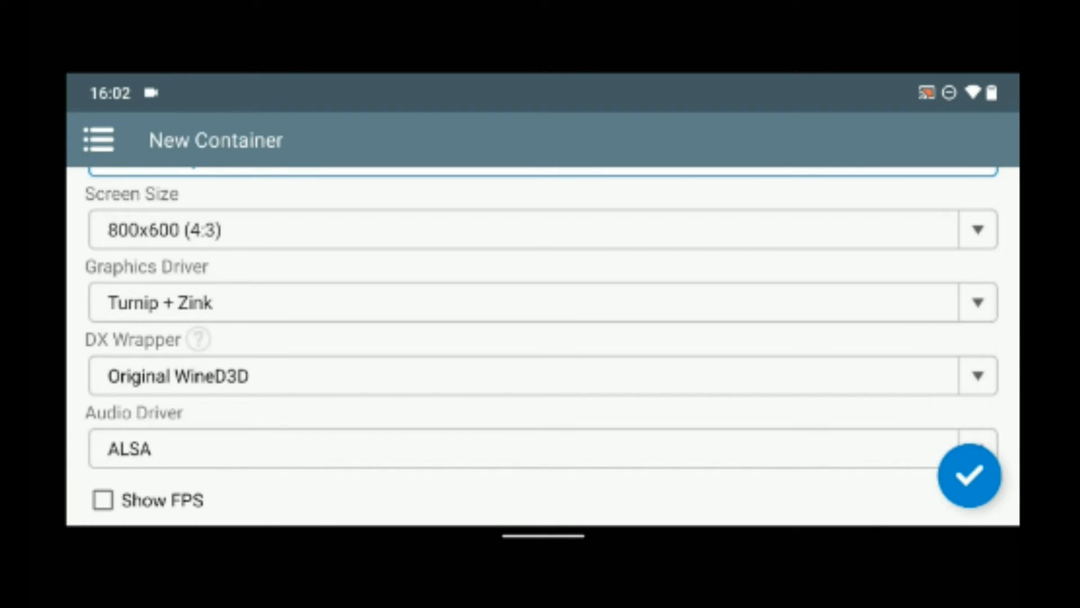
{"action": "scroll", "scroll_direction": "down", "scroll_amount": 3}
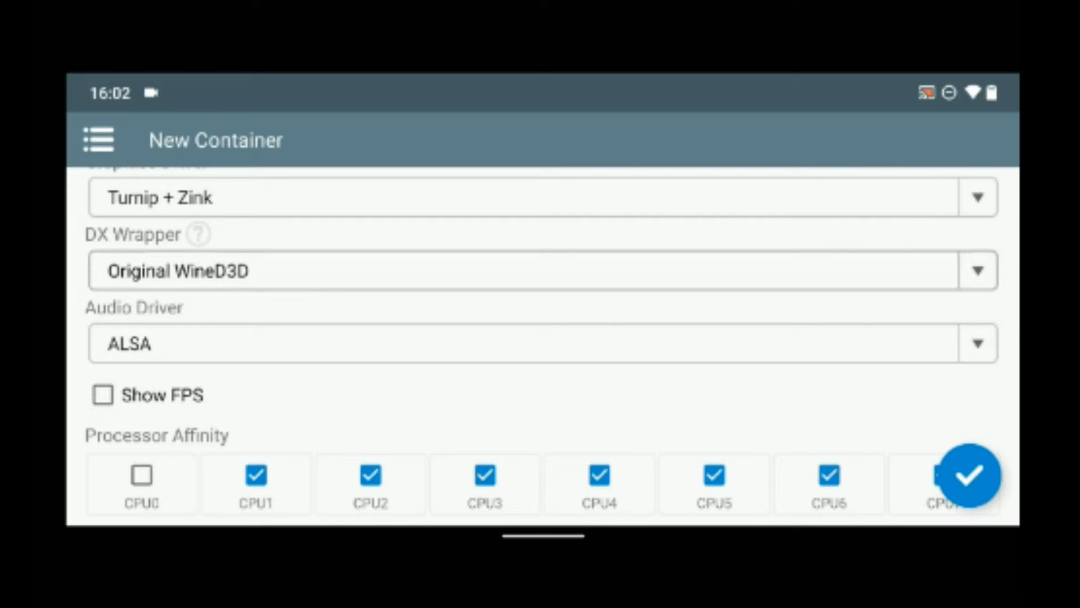
{"action": "left_click", "coordinate": [523, 270]}
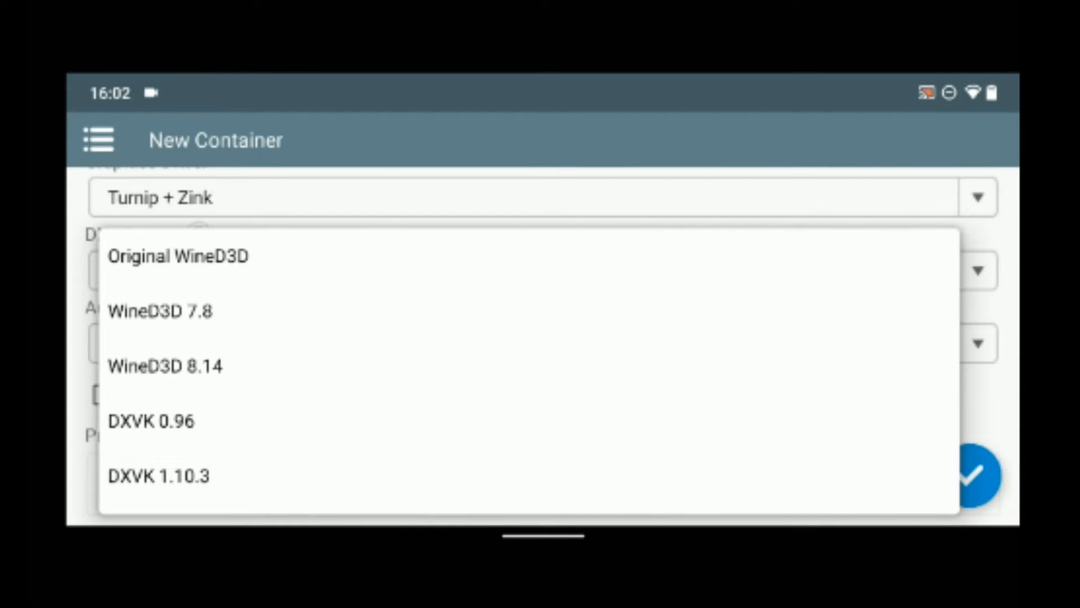
{"action": "scroll", "scroll_direction": "down", "scroll_amount": 3}
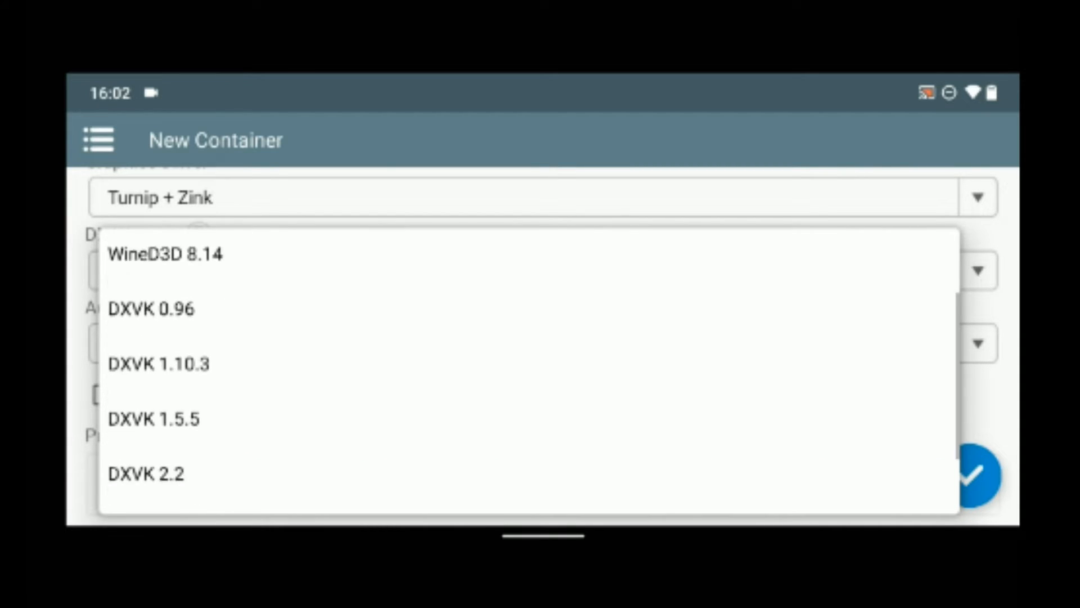
{"action": "left_click", "coordinate": [146, 474]}
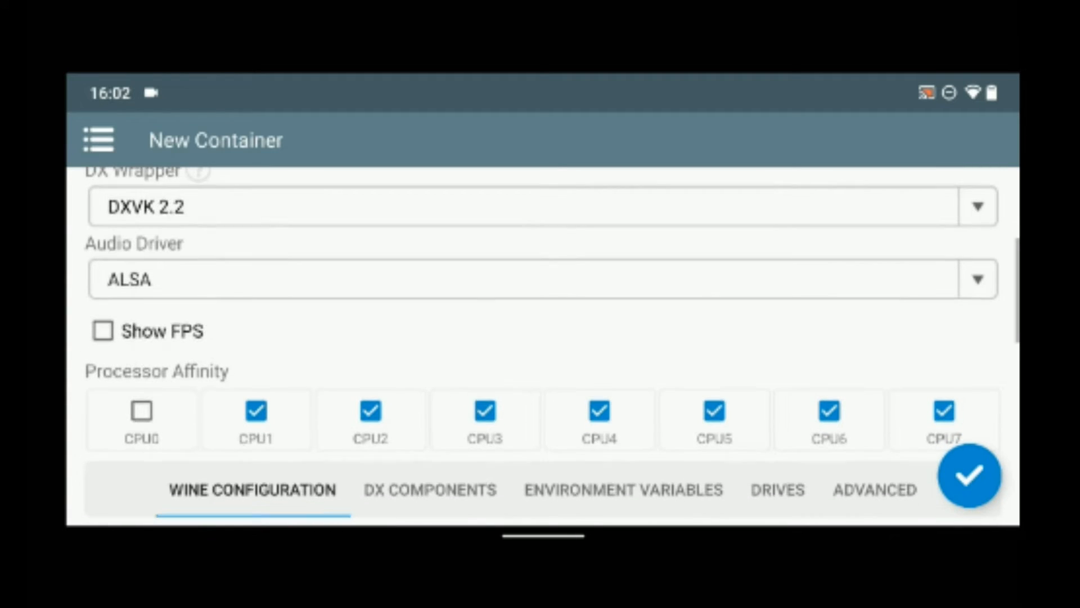
Turn on the FPS counter and enable CPU0 for the container.
{"action": "left_click", "coordinate": [102, 331]}
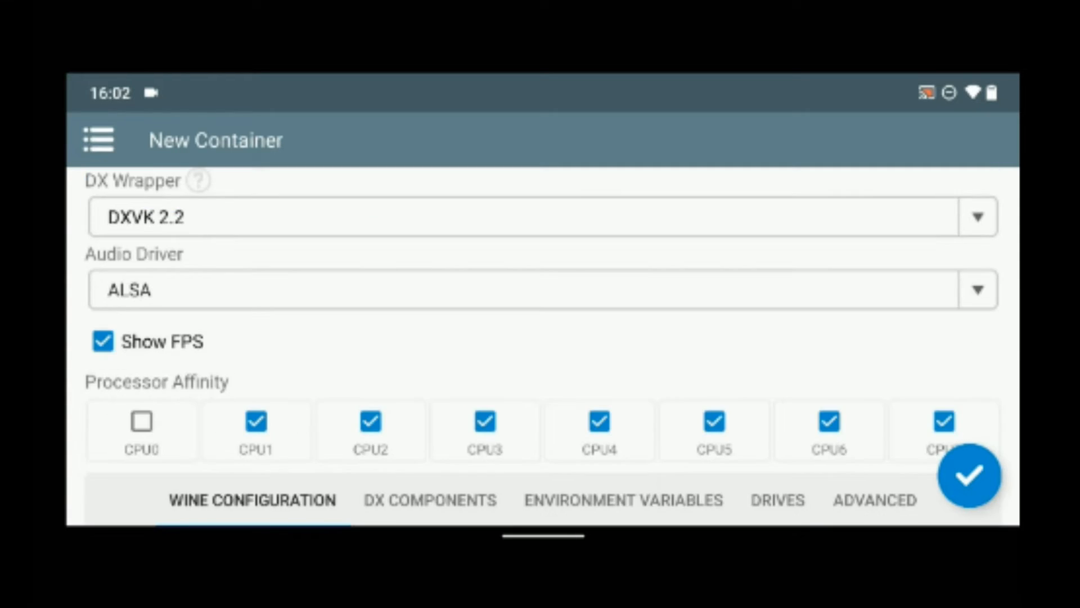
{"action": "left_click", "coordinate": [141, 420]}
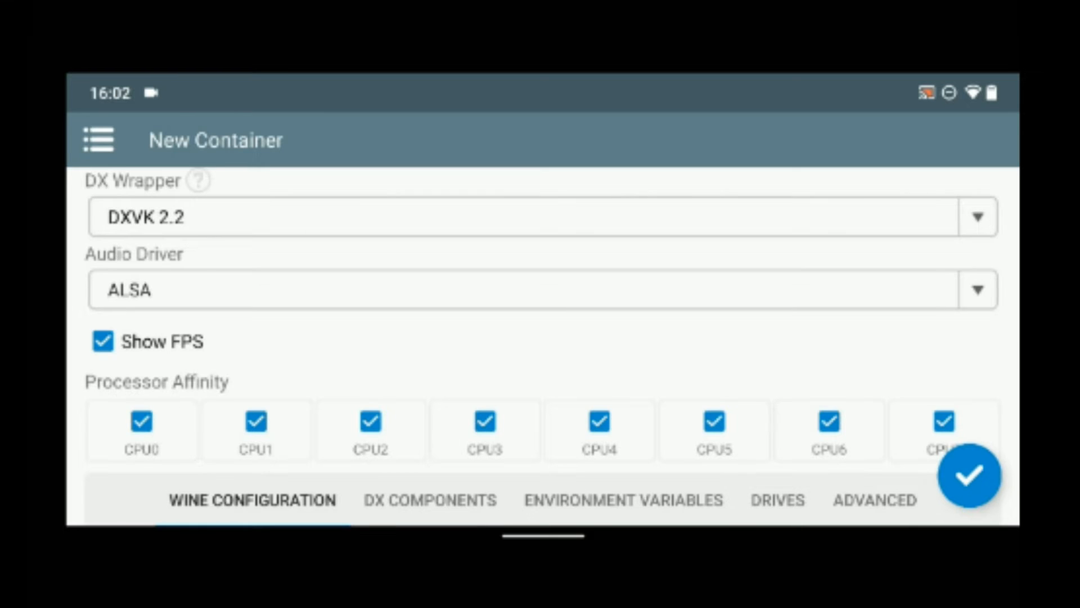
{"action": "scroll", "scroll_direction": "down", "scroll_amount": 3}
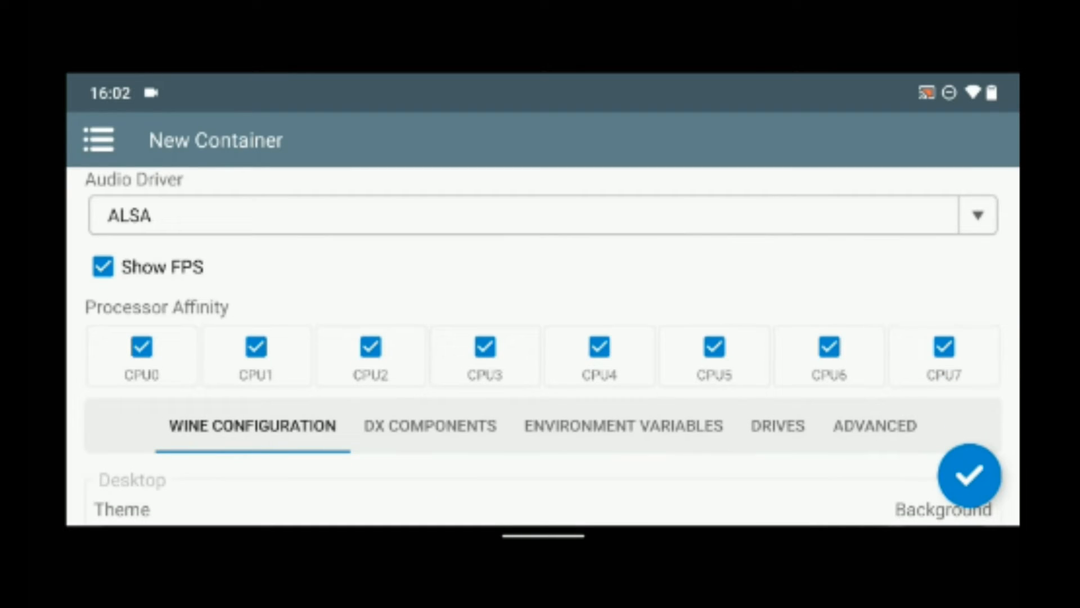
{"action": "scroll", "scroll_direction": "down", "scroll_amount": 3}
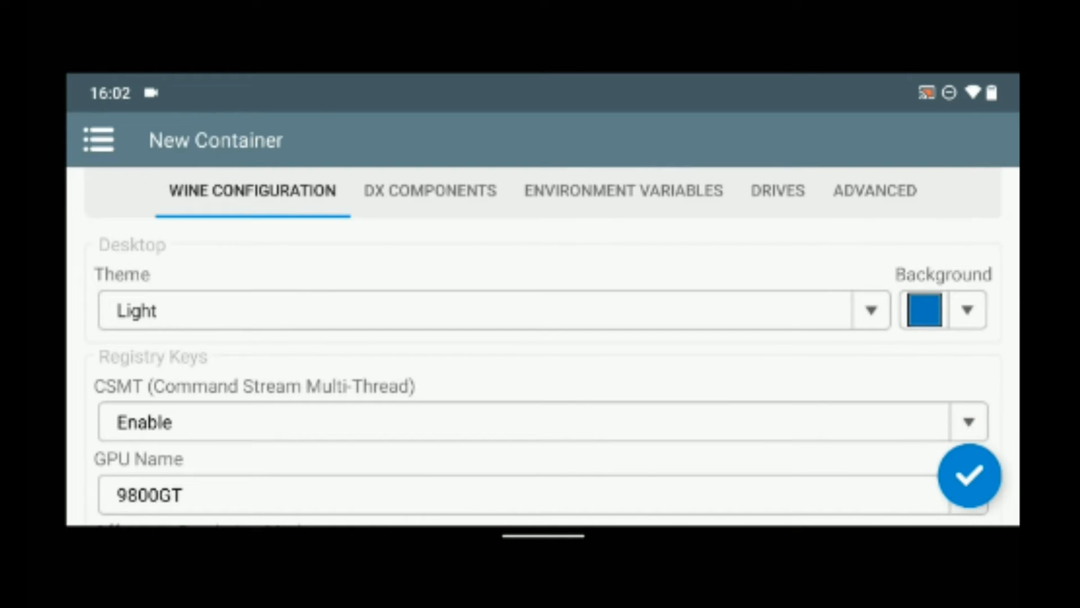
{"action": "scroll", "scroll_direction": "down", "scroll_amount": 3}
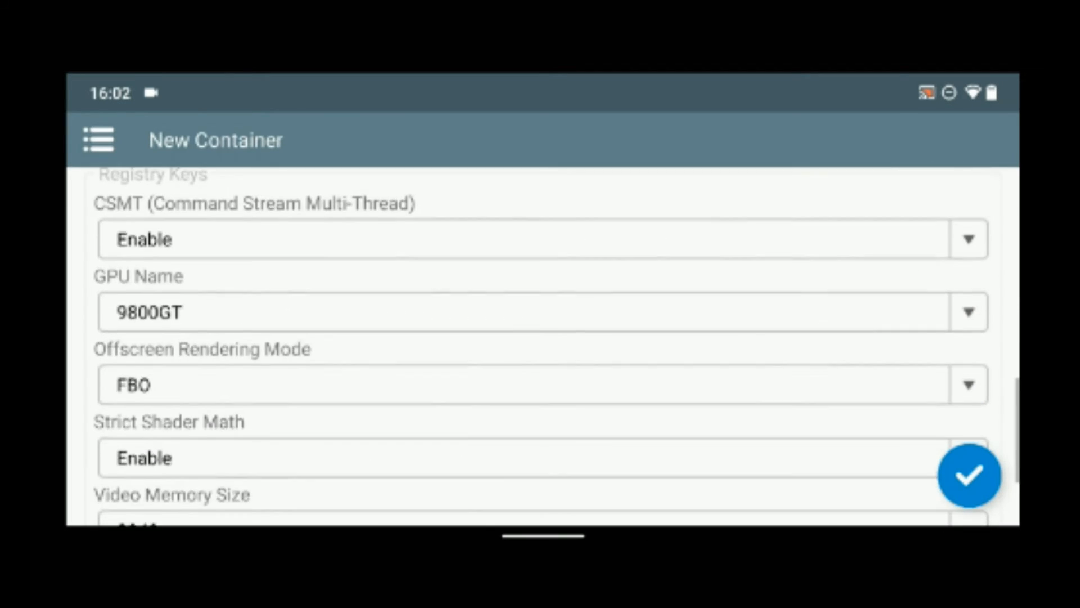
Report GPU name GTX 1070, set video memory 4096, enable mouse warp, show DX components.
{"action": "left_click", "coordinate": [538, 311]}
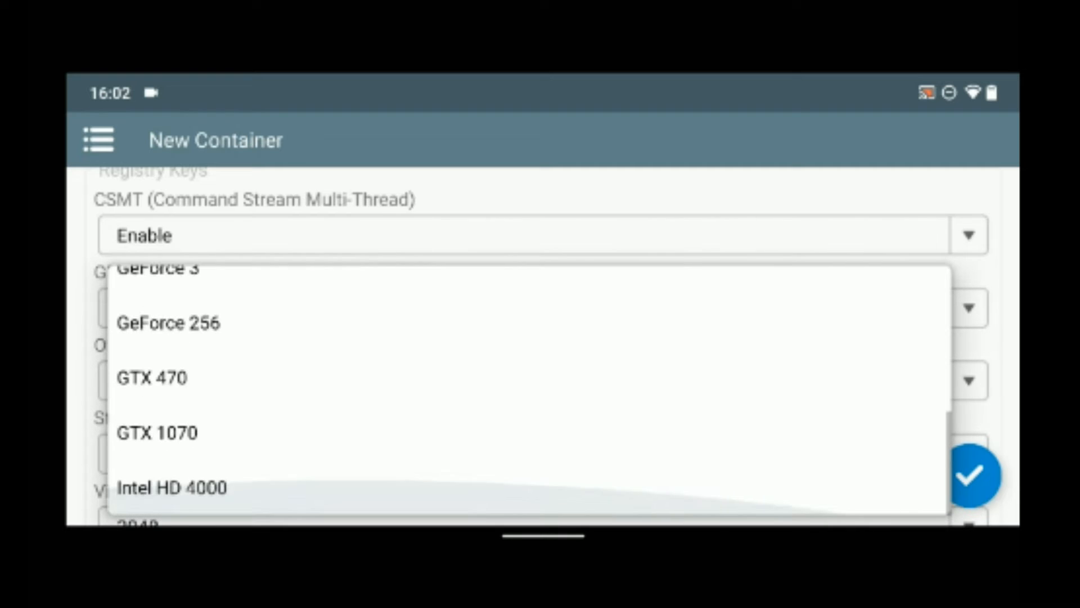
{"action": "left_click", "coordinate": [157, 432]}
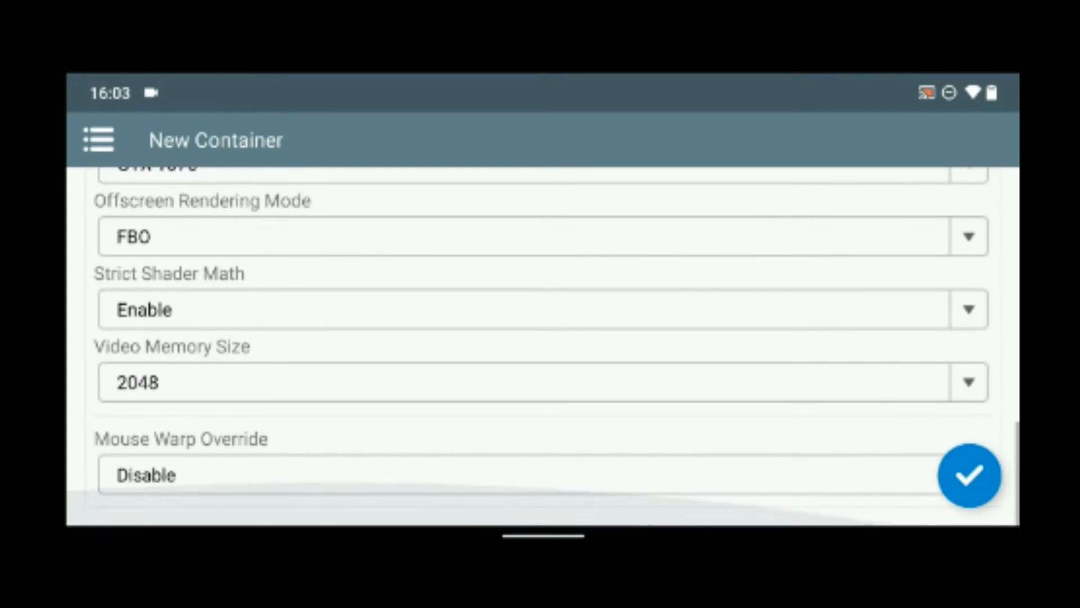
{"action": "left_click", "coordinate": [533, 382]}
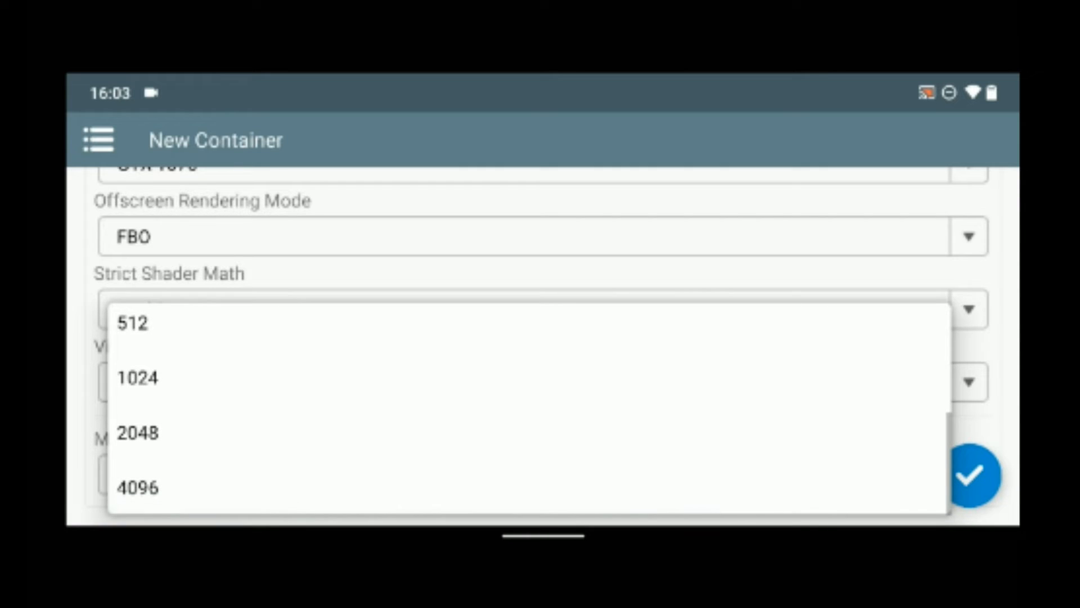
{"action": "left_click", "coordinate": [137, 488]}
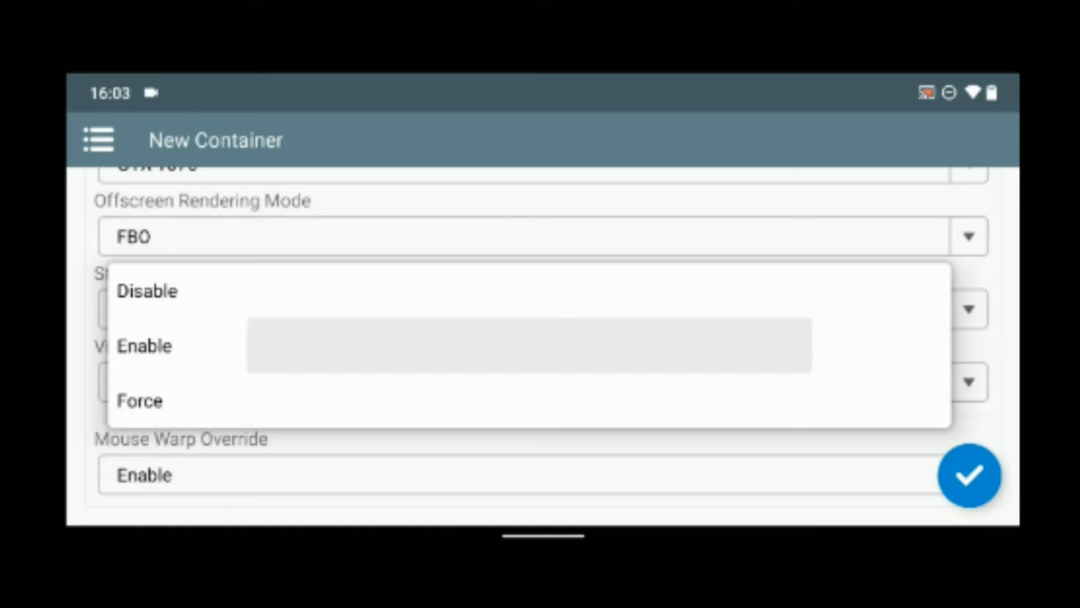
{"action": "left_click", "coordinate": [144, 345]}
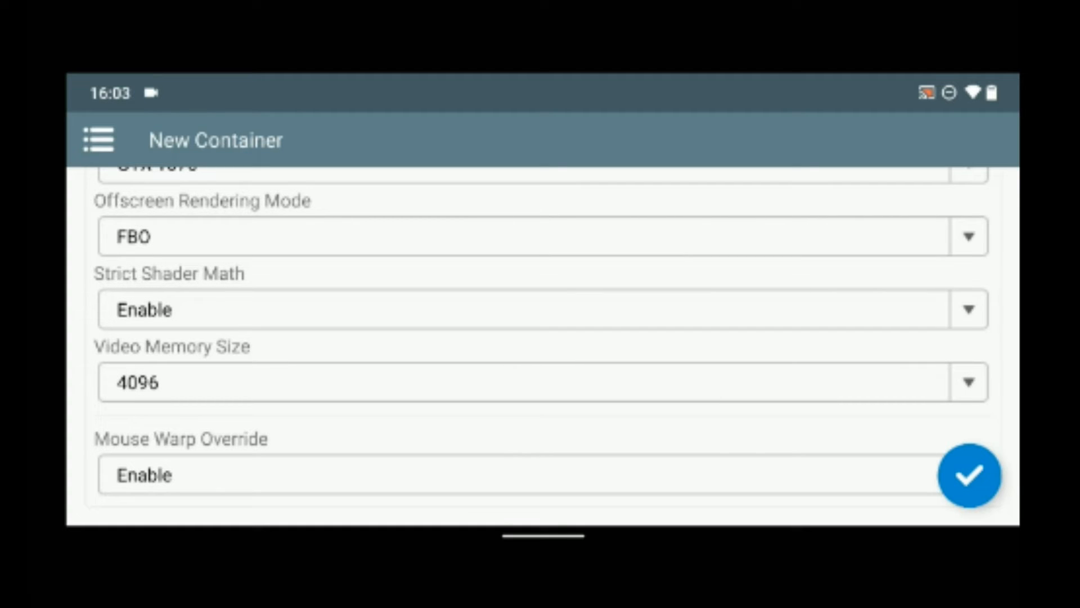
{"action": "left_click", "coordinate": [429, 283]}
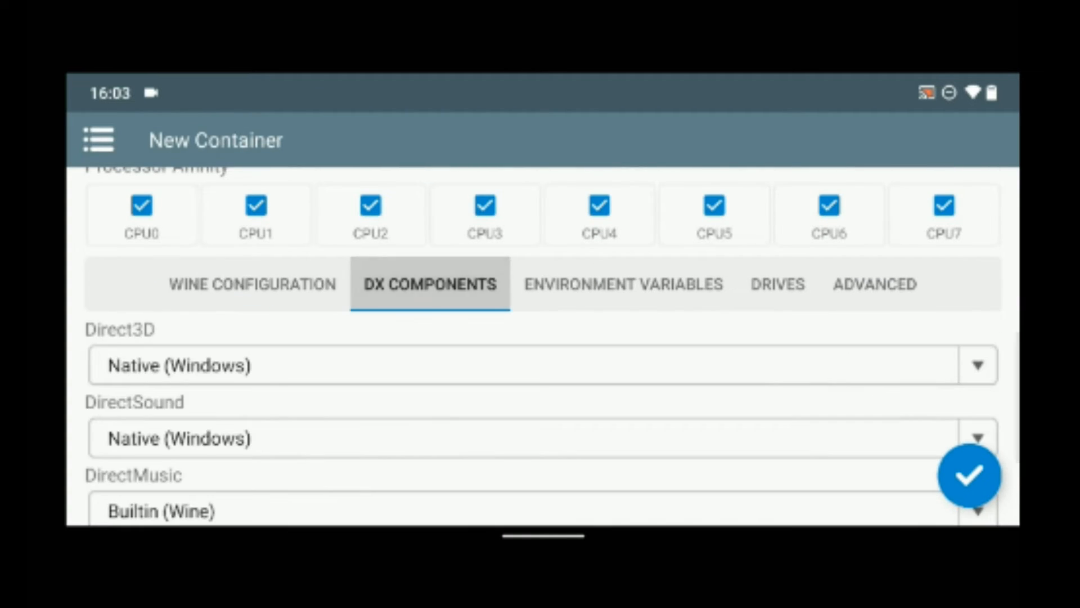
Map drive D: to /storage/emulated/0/Download and save Container-1.
{"action": "left_click", "coordinate": [429, 283]}
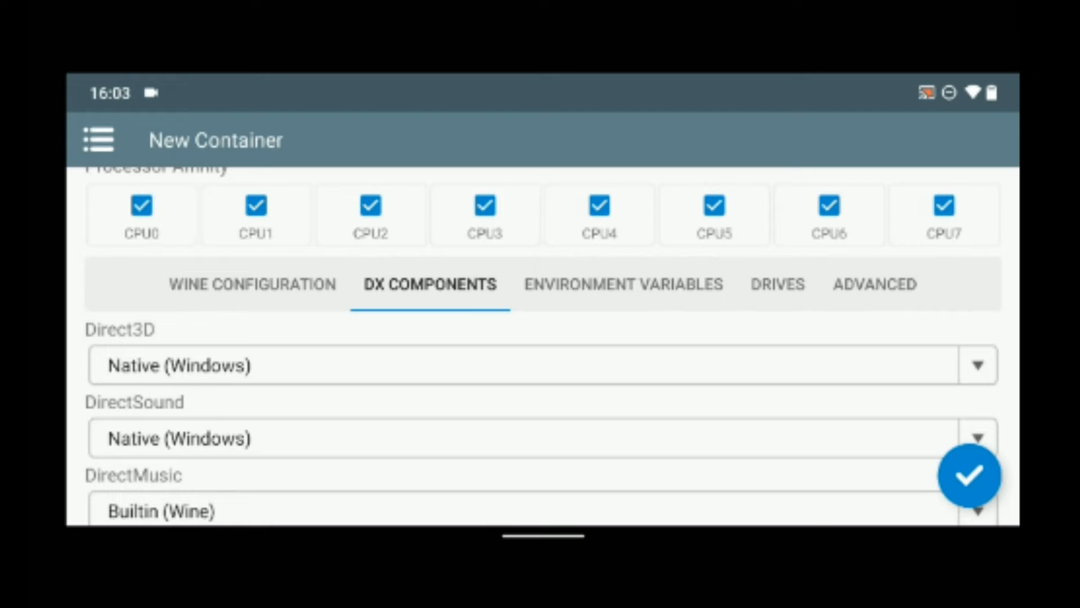
{"action": "scroll", "scroll_direction": "down", "scroll_amount": 3}
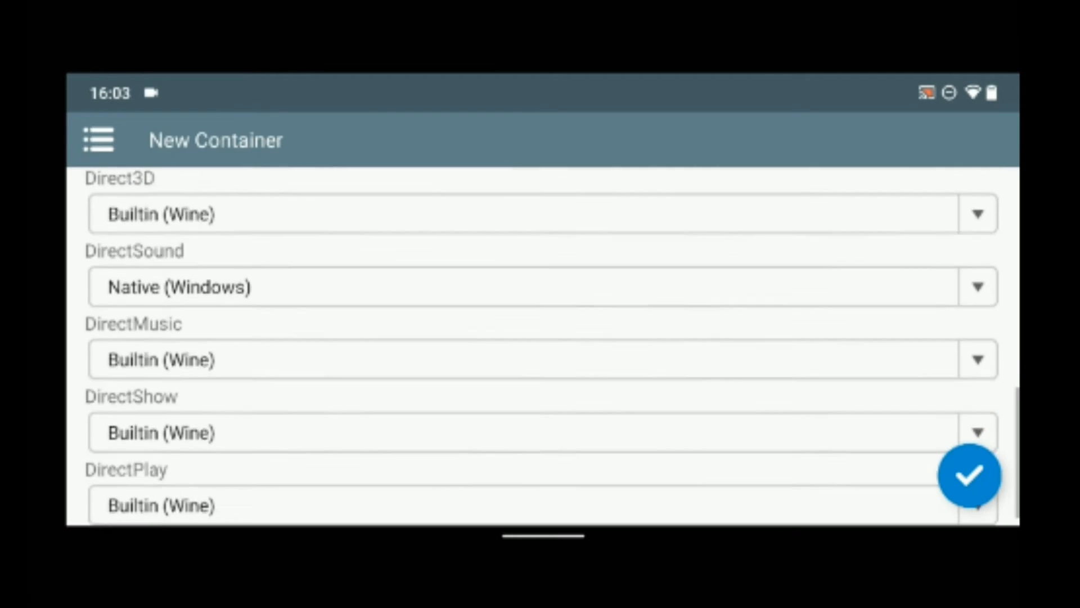
{"action": "left_click", "coordinate": [777, 322]}
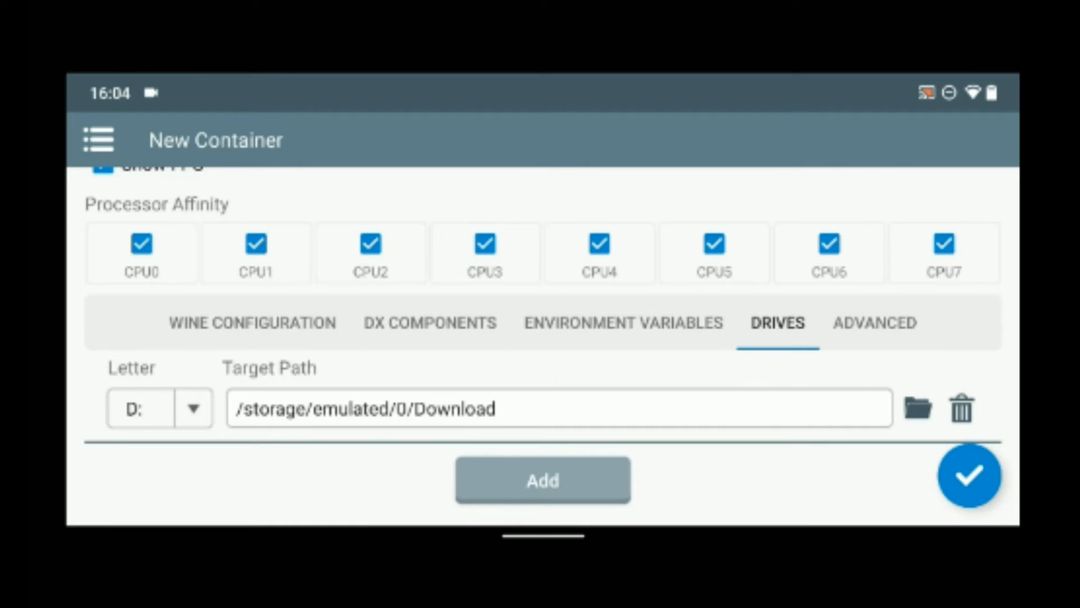
{"action": "left_click", "coordinate": [969, 475]}
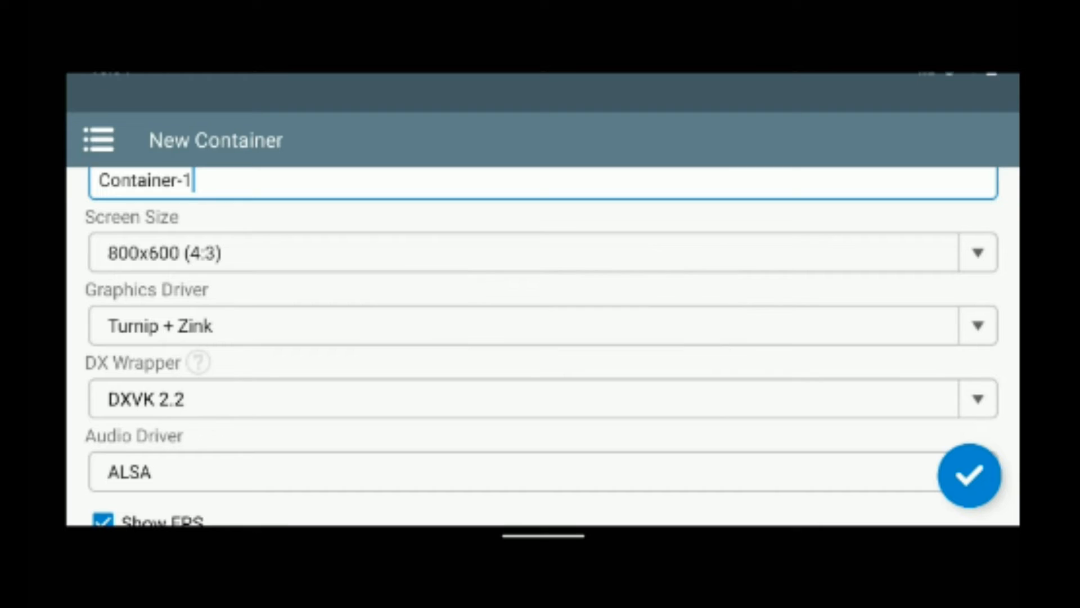
{"action": "left_click", "coordinate": [969, 475]}
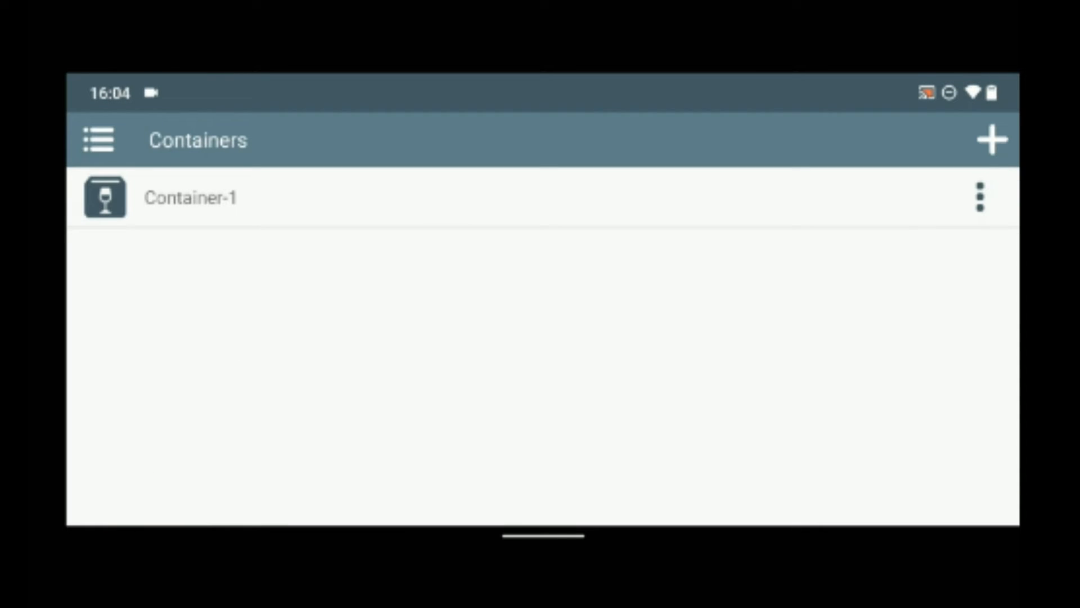
Run Container-1 from its three-dot menu to start the Windows desktop.
{"action": "left_click", "coordinate": [979, 196]}
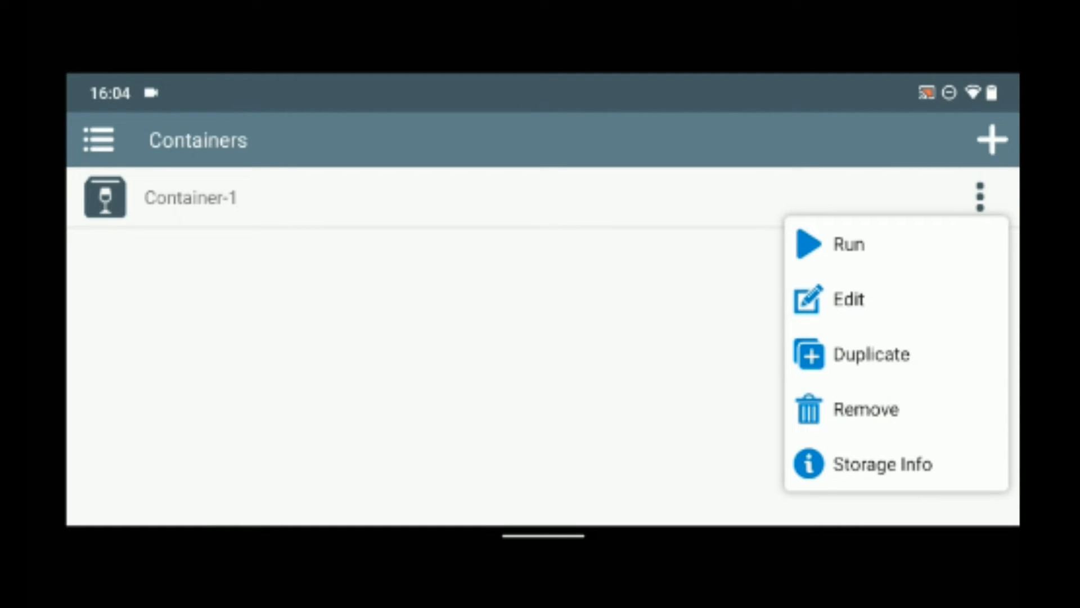
{"action": "left_click", "coordinate": [853, 243]}
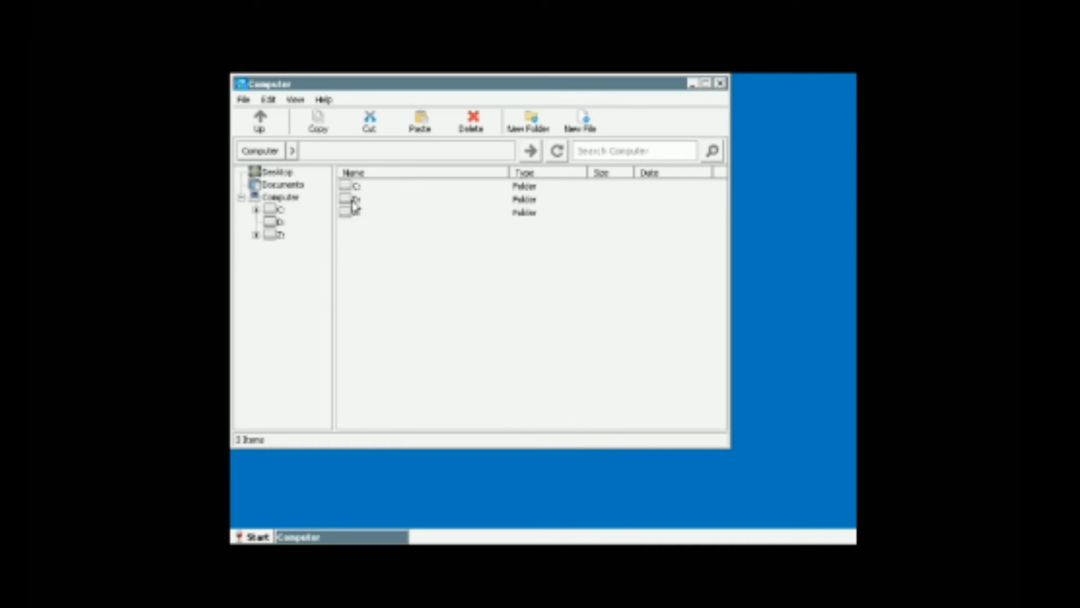
Browse drives D: and Z: in the Computer window, then reopen D: from the tree.
{"action": "left_click", "coordinate": [353, 199]}
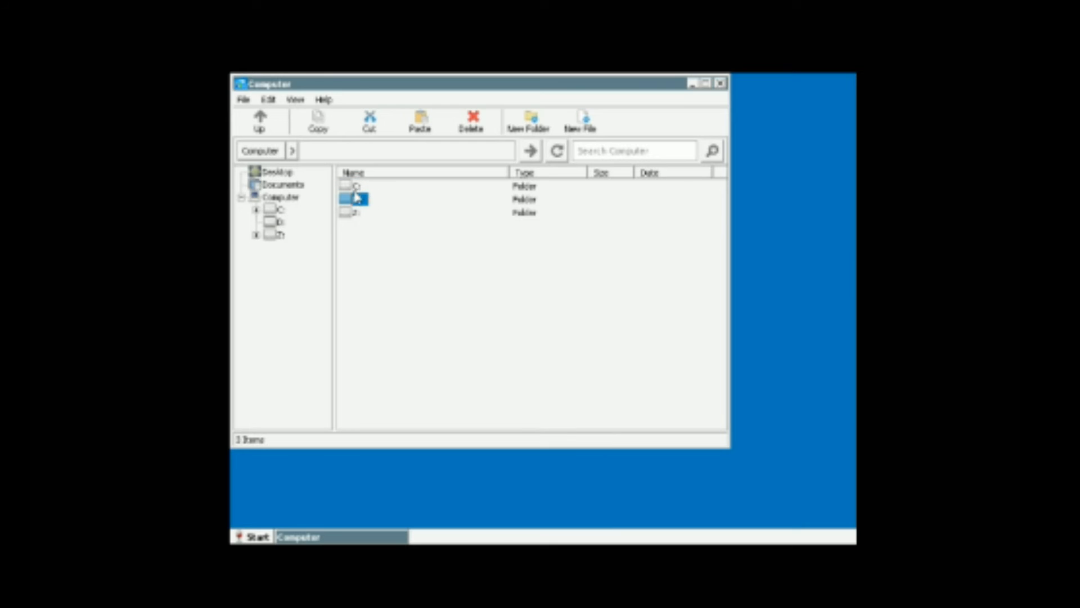
{"action": "double_click", "coordinate": [356, 199]}
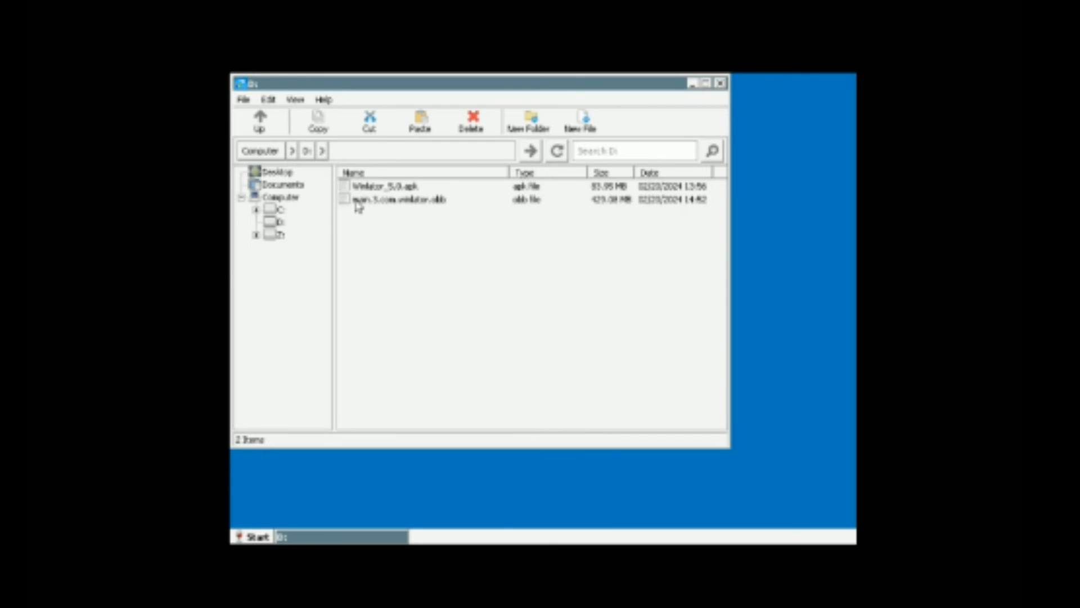
{"action": "mouse_move", "coordinate": [399, 269]}
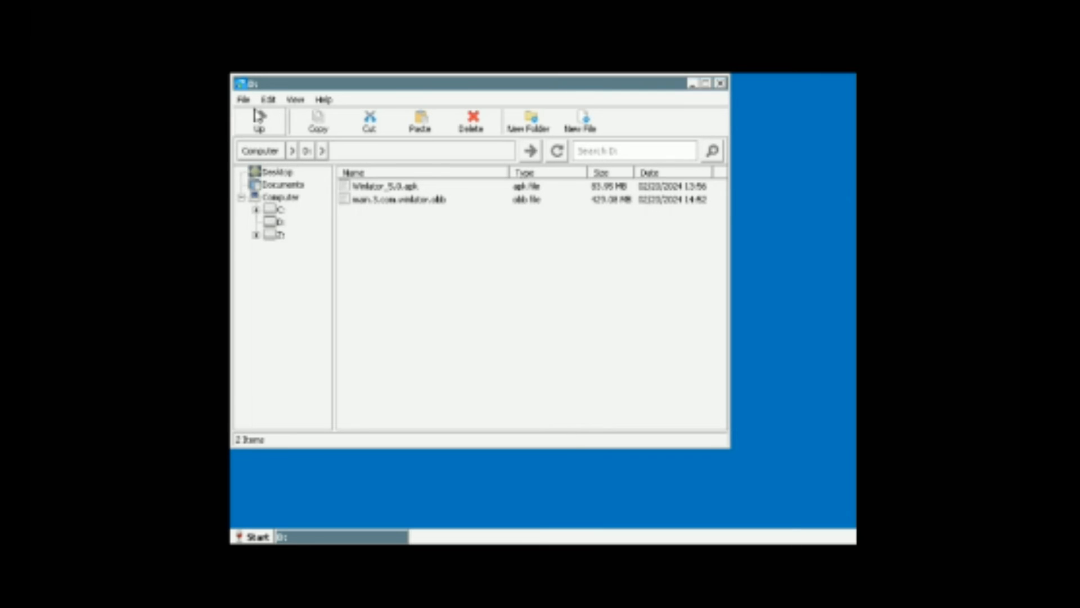
{"action": "left_click", "coordinate": [258, 121]}
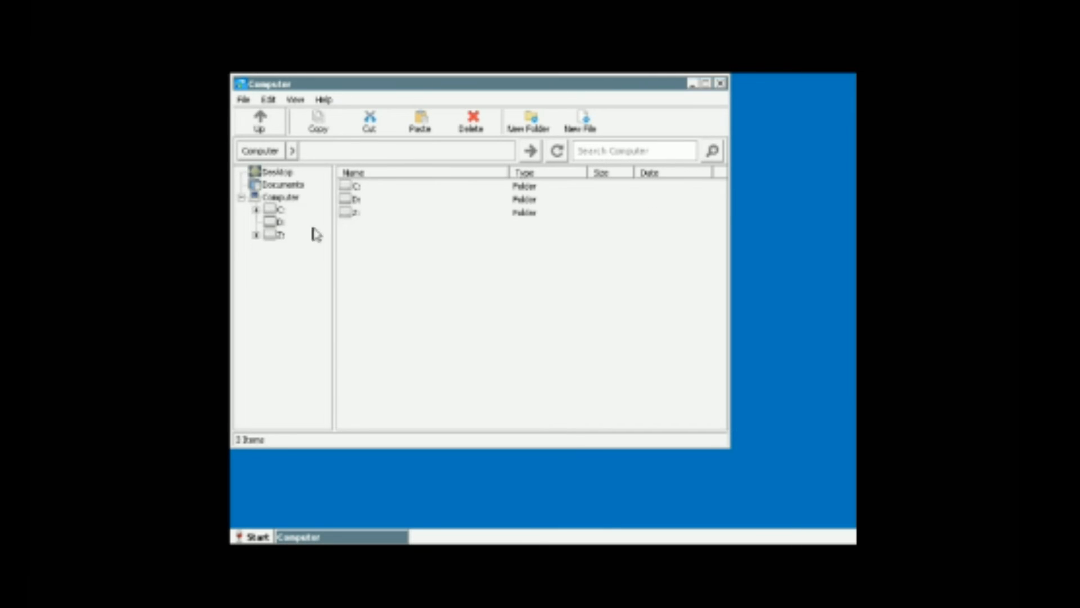
{"action": "left_click", "coordinate": [355, 211]}
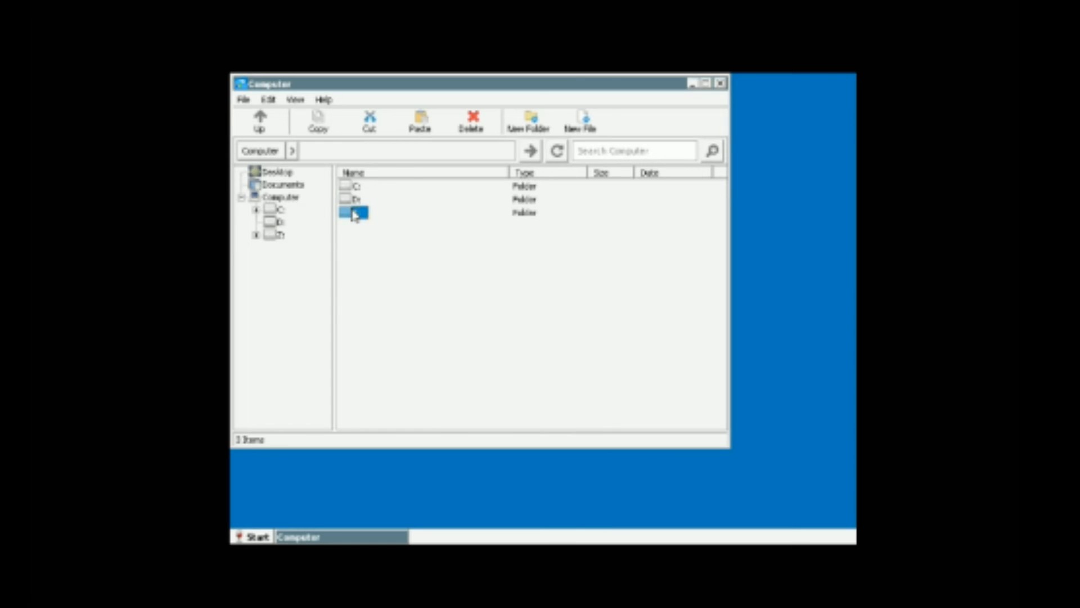
{"action": "double_click", "coordinate": [354, 212]}
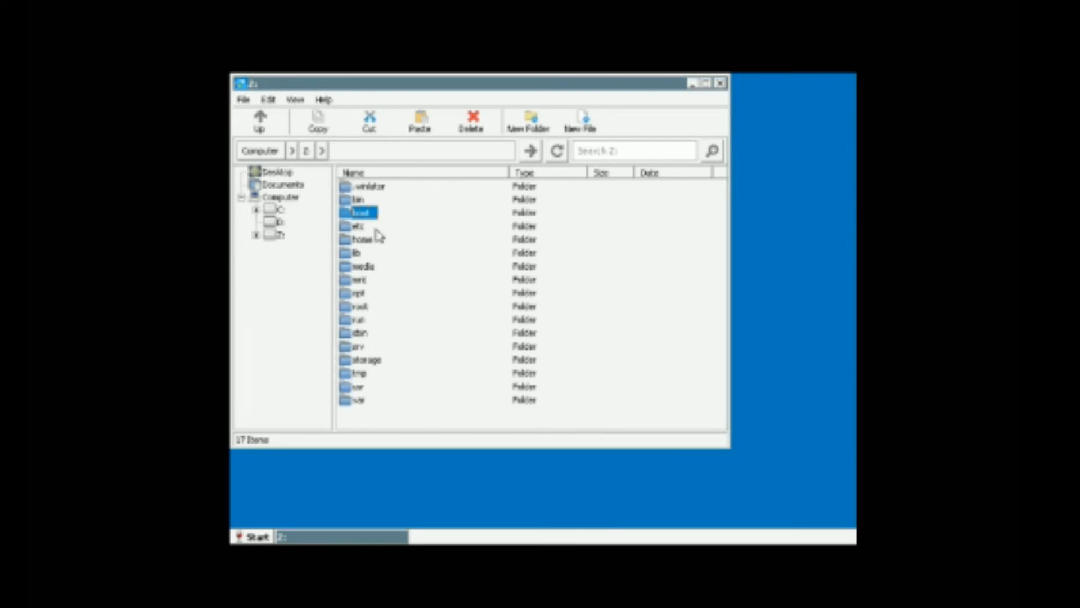
{"action": "mouse_move", "coordinate": [270, 212]}
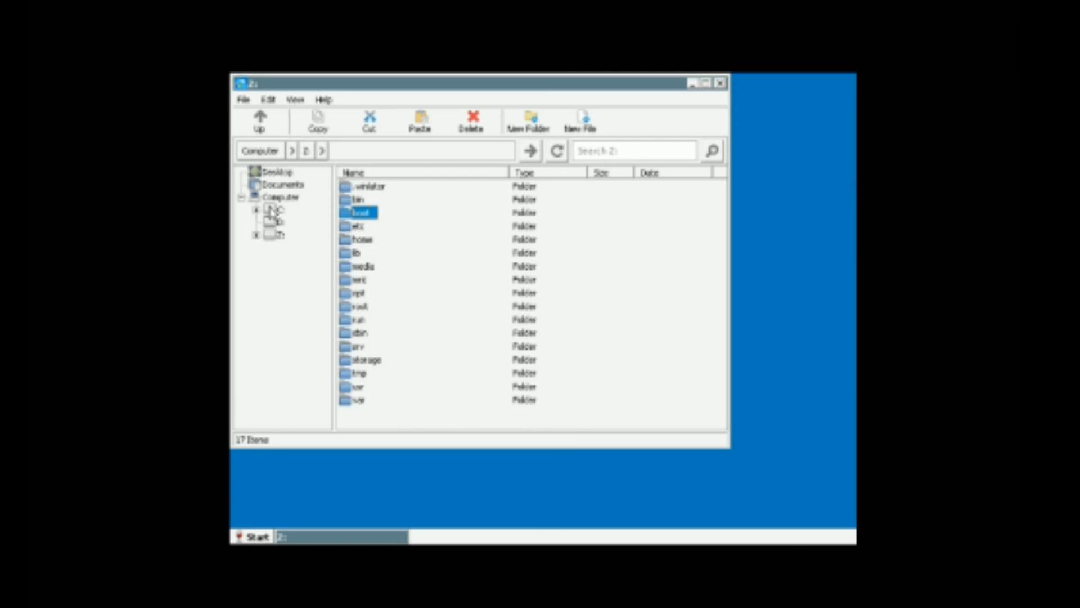
{"action": "left_click", "coordinate": [277, 172]}
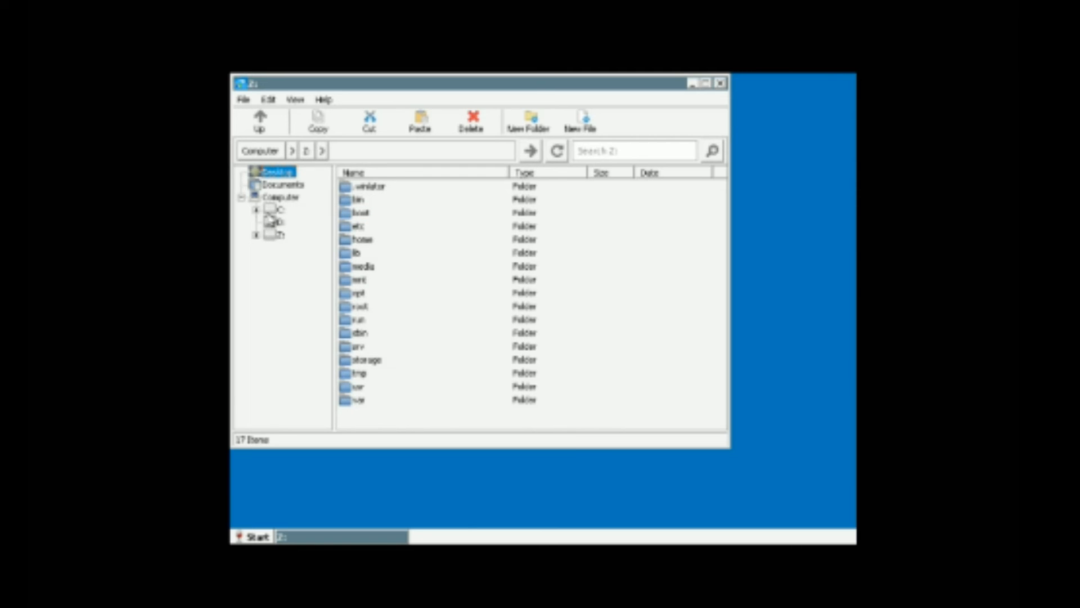
{"action": "left_click", "coordinate": [279, 221]}
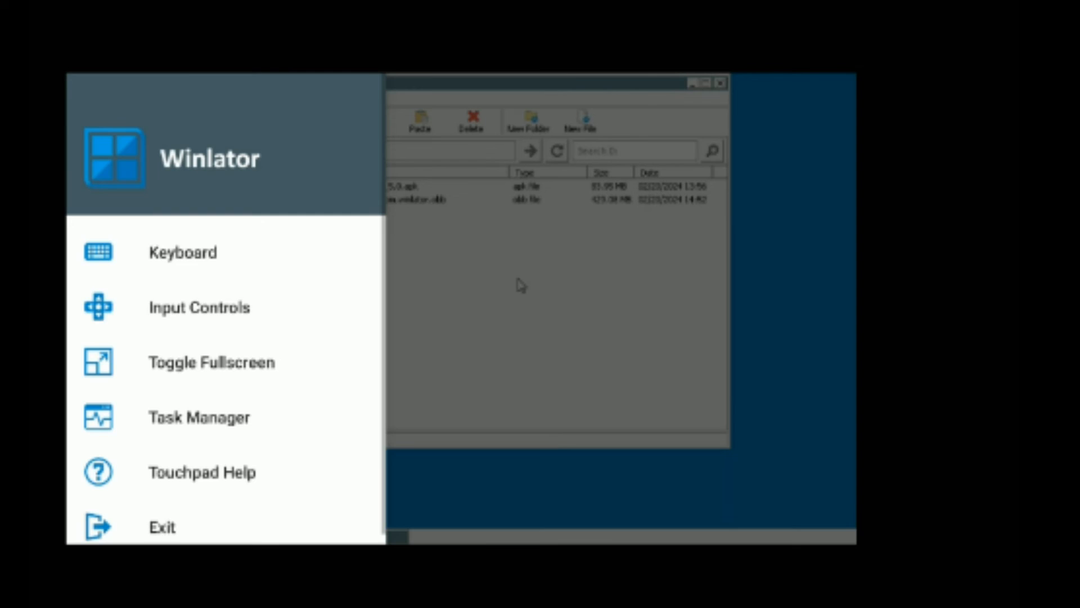
Switch Winlator's touchscreen input controls to the RTS profile.
{"action": "left_click", "coordinate": [200, 307]}
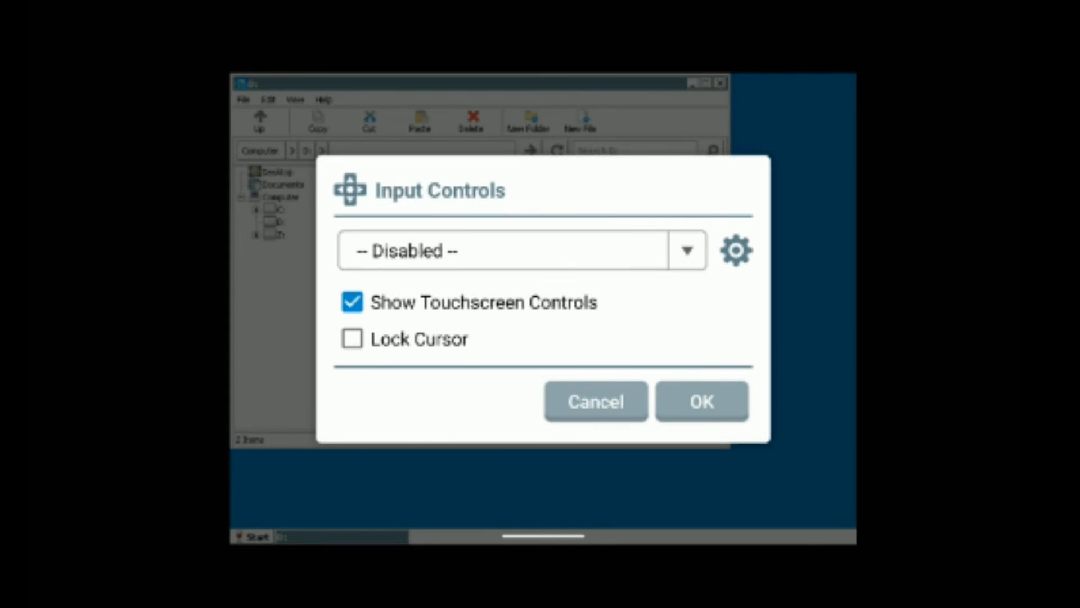
{"action": "left_click", "coordinate": [685, 250]}
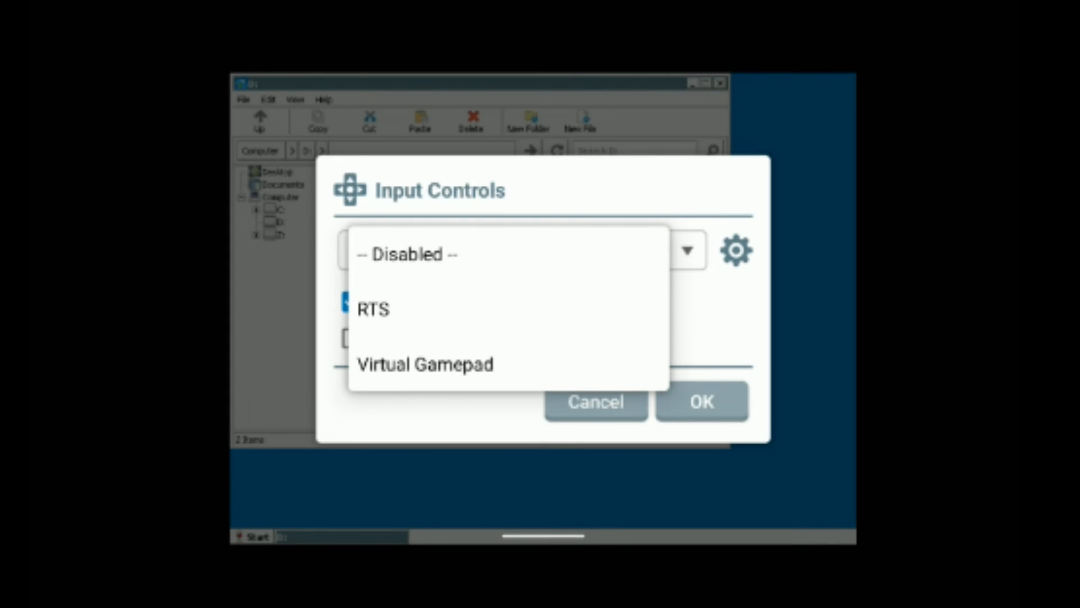
{"action": "left_click", "coordinate": [373, 307]}
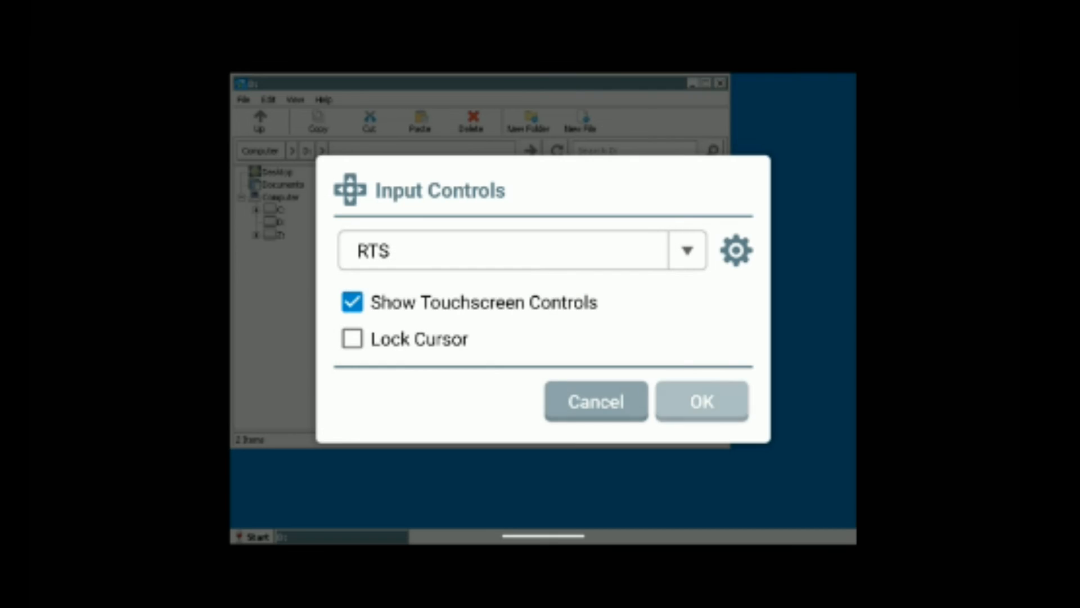
{"action": "left_click", "coordinate": [701, 402]}
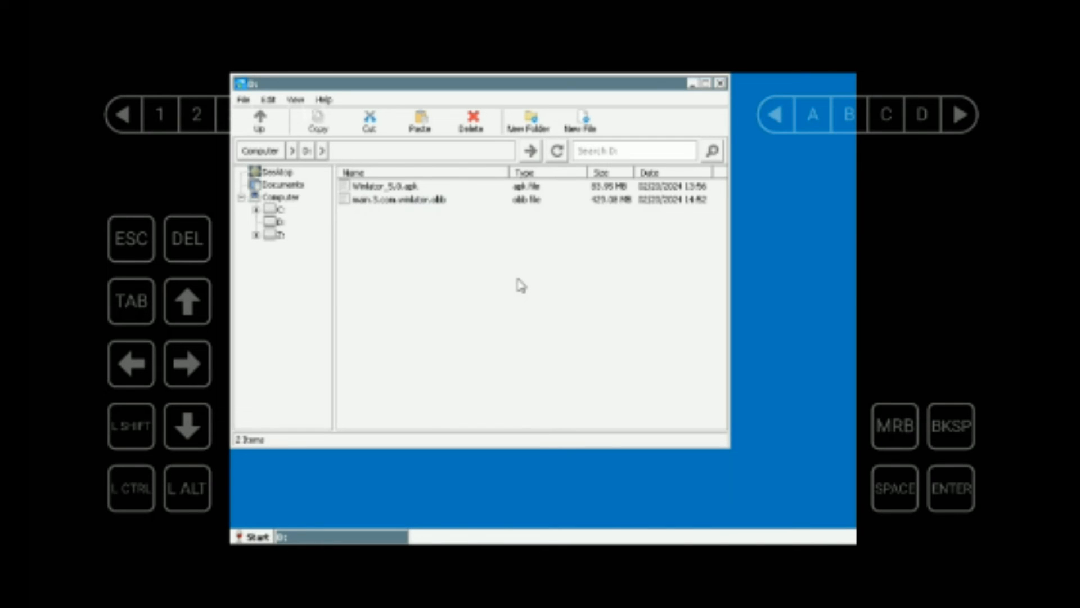
{"action": "mouse_move", "coordinate": [585, 350]}
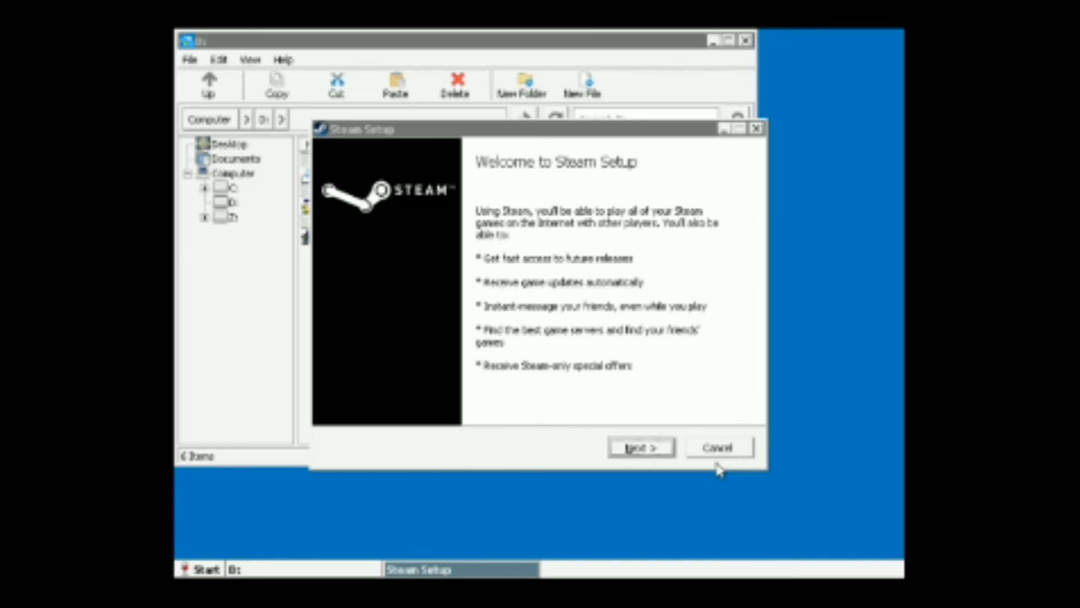
Advance Steam Setup past the welcome page and finish installing Steam.
{"action": "left_click", "coordinate": [639, 446]}
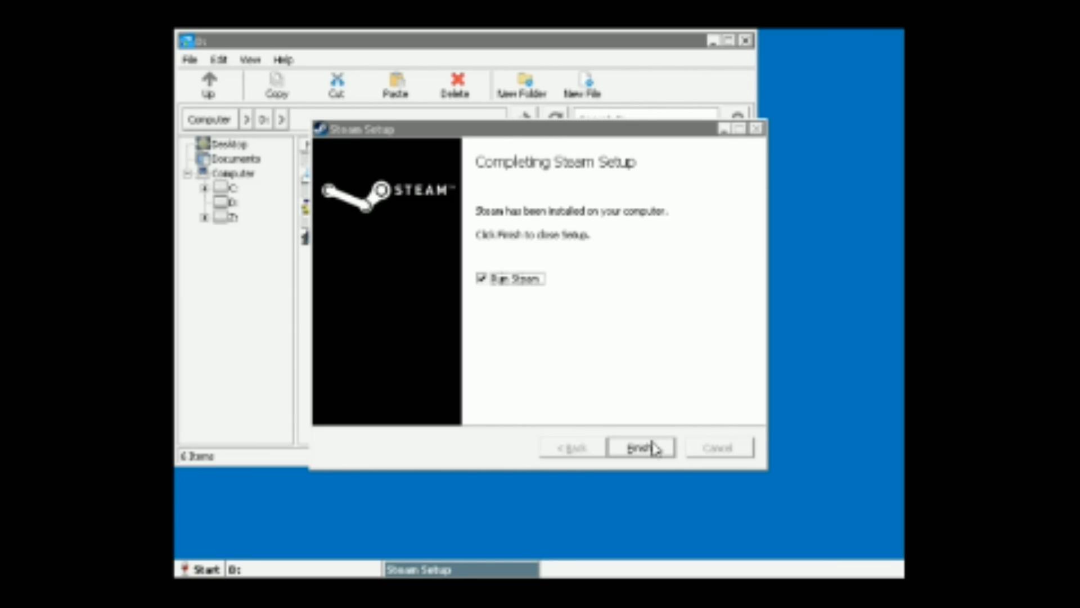
{"action": "left_click", "coordinate": [636, 446]}
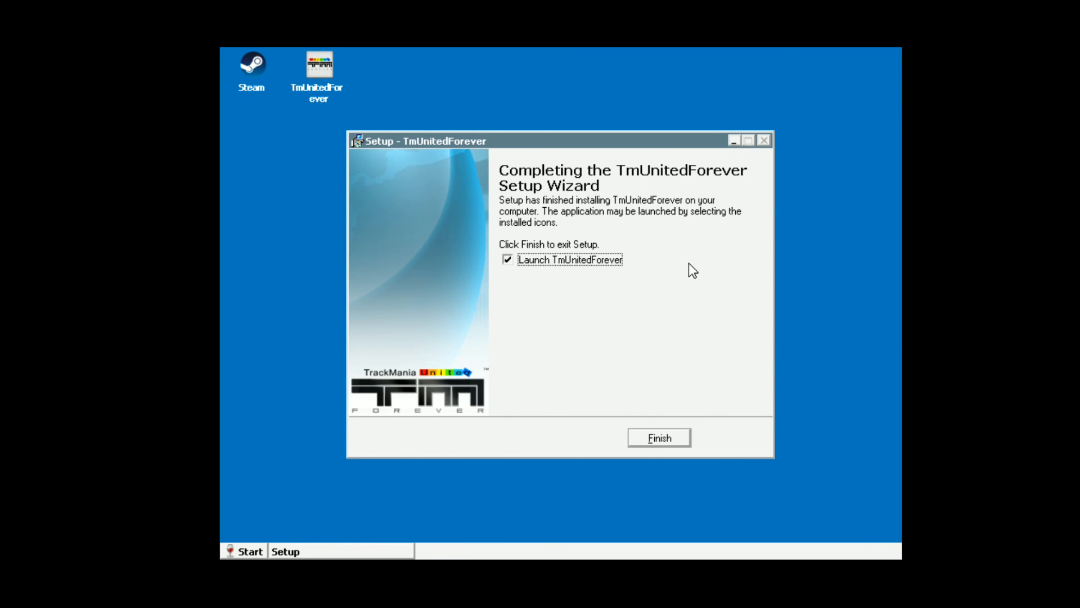
{"action": "mouse_move", "coordinate": [660, 436]}
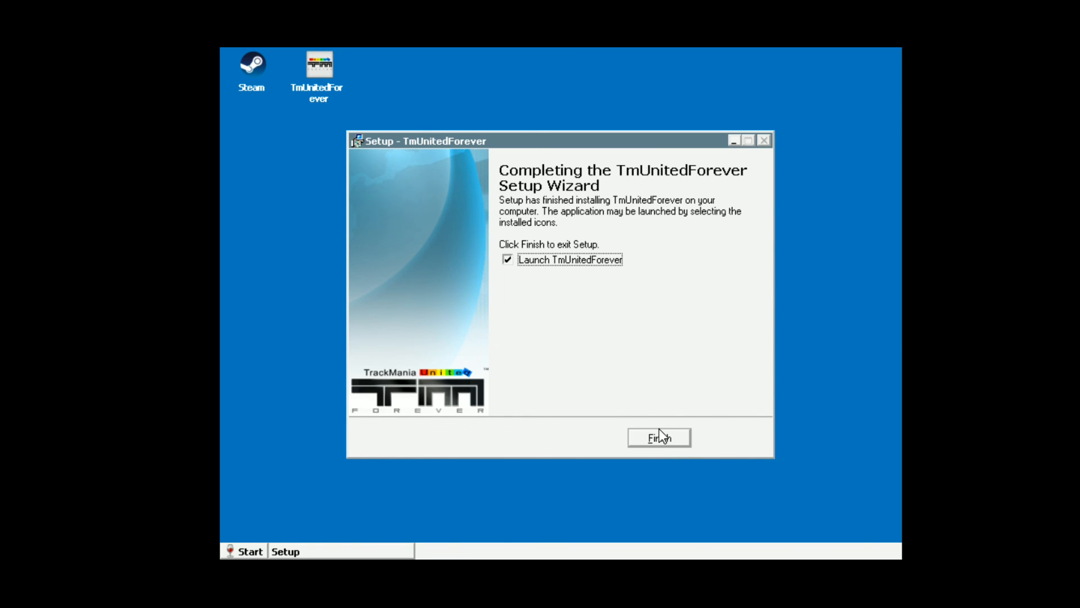